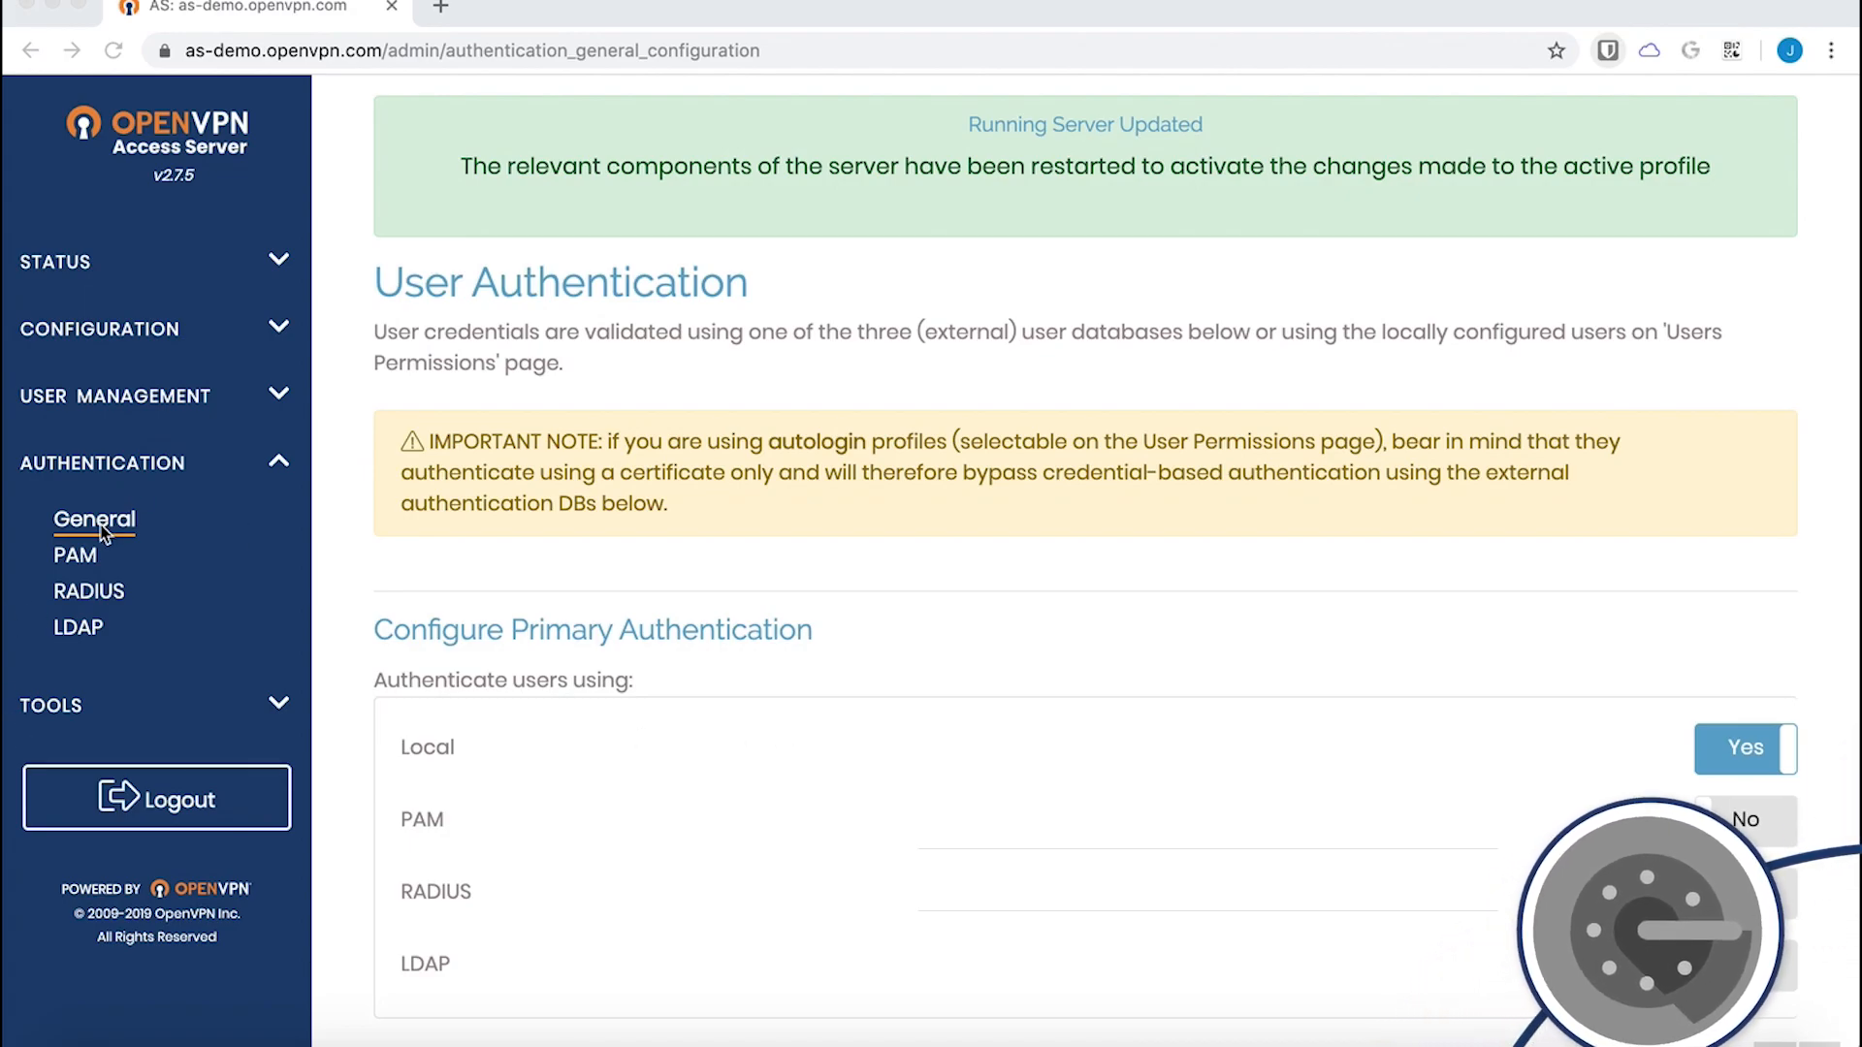
Save the Google Authenticator MFA setting, update the running server, and expand User Management
scroll("down", 3)
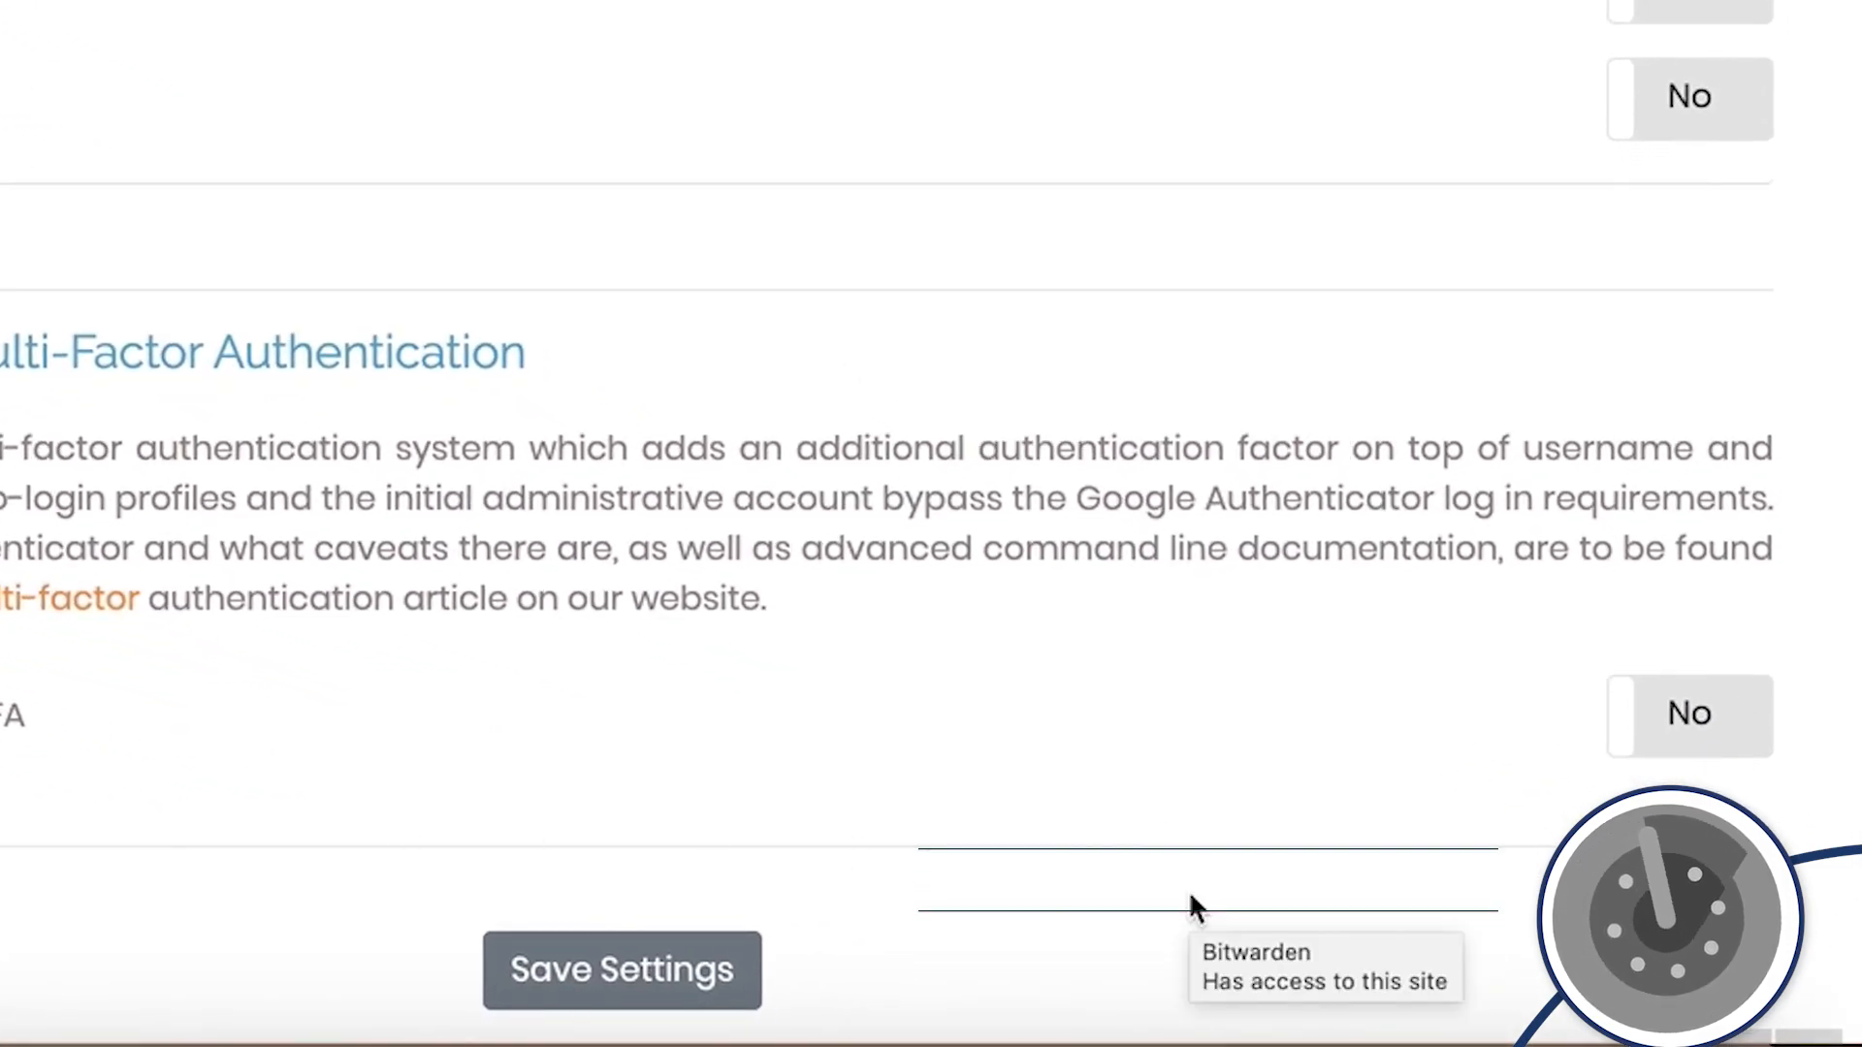
scroll("up", 3)
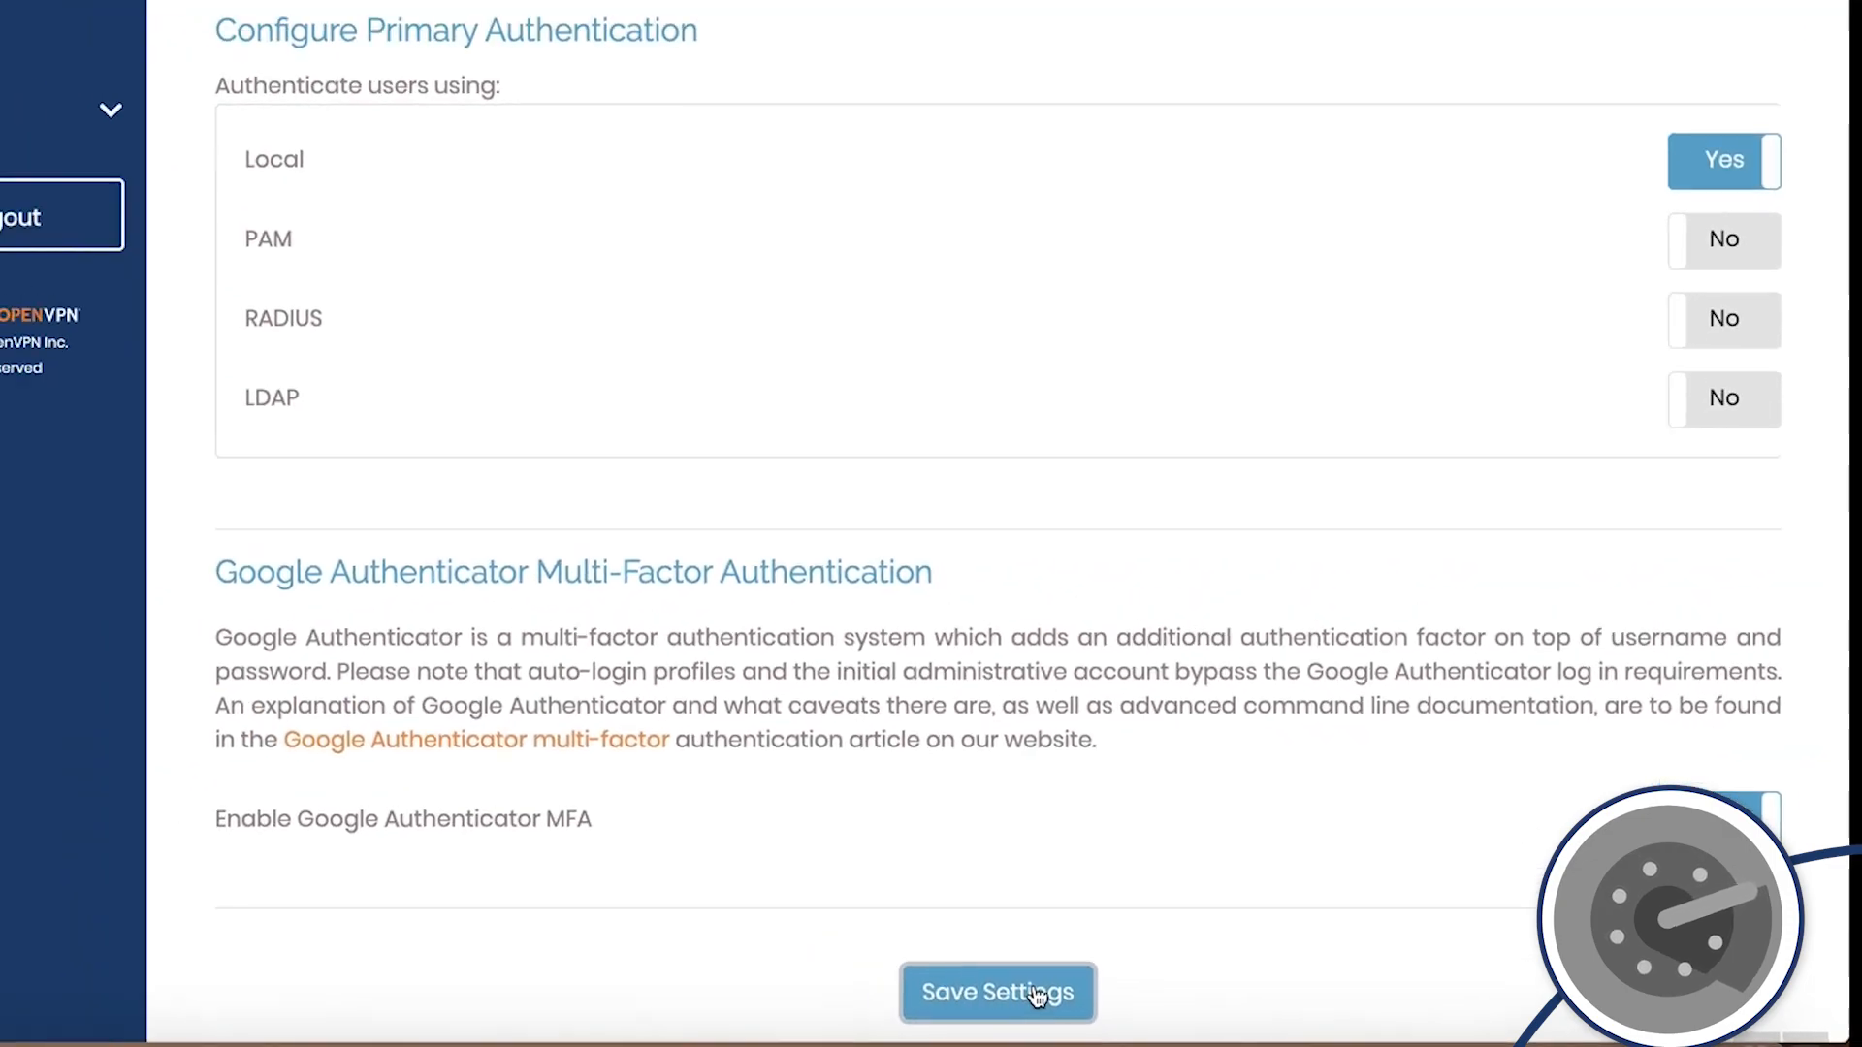
left_click(995, 993)
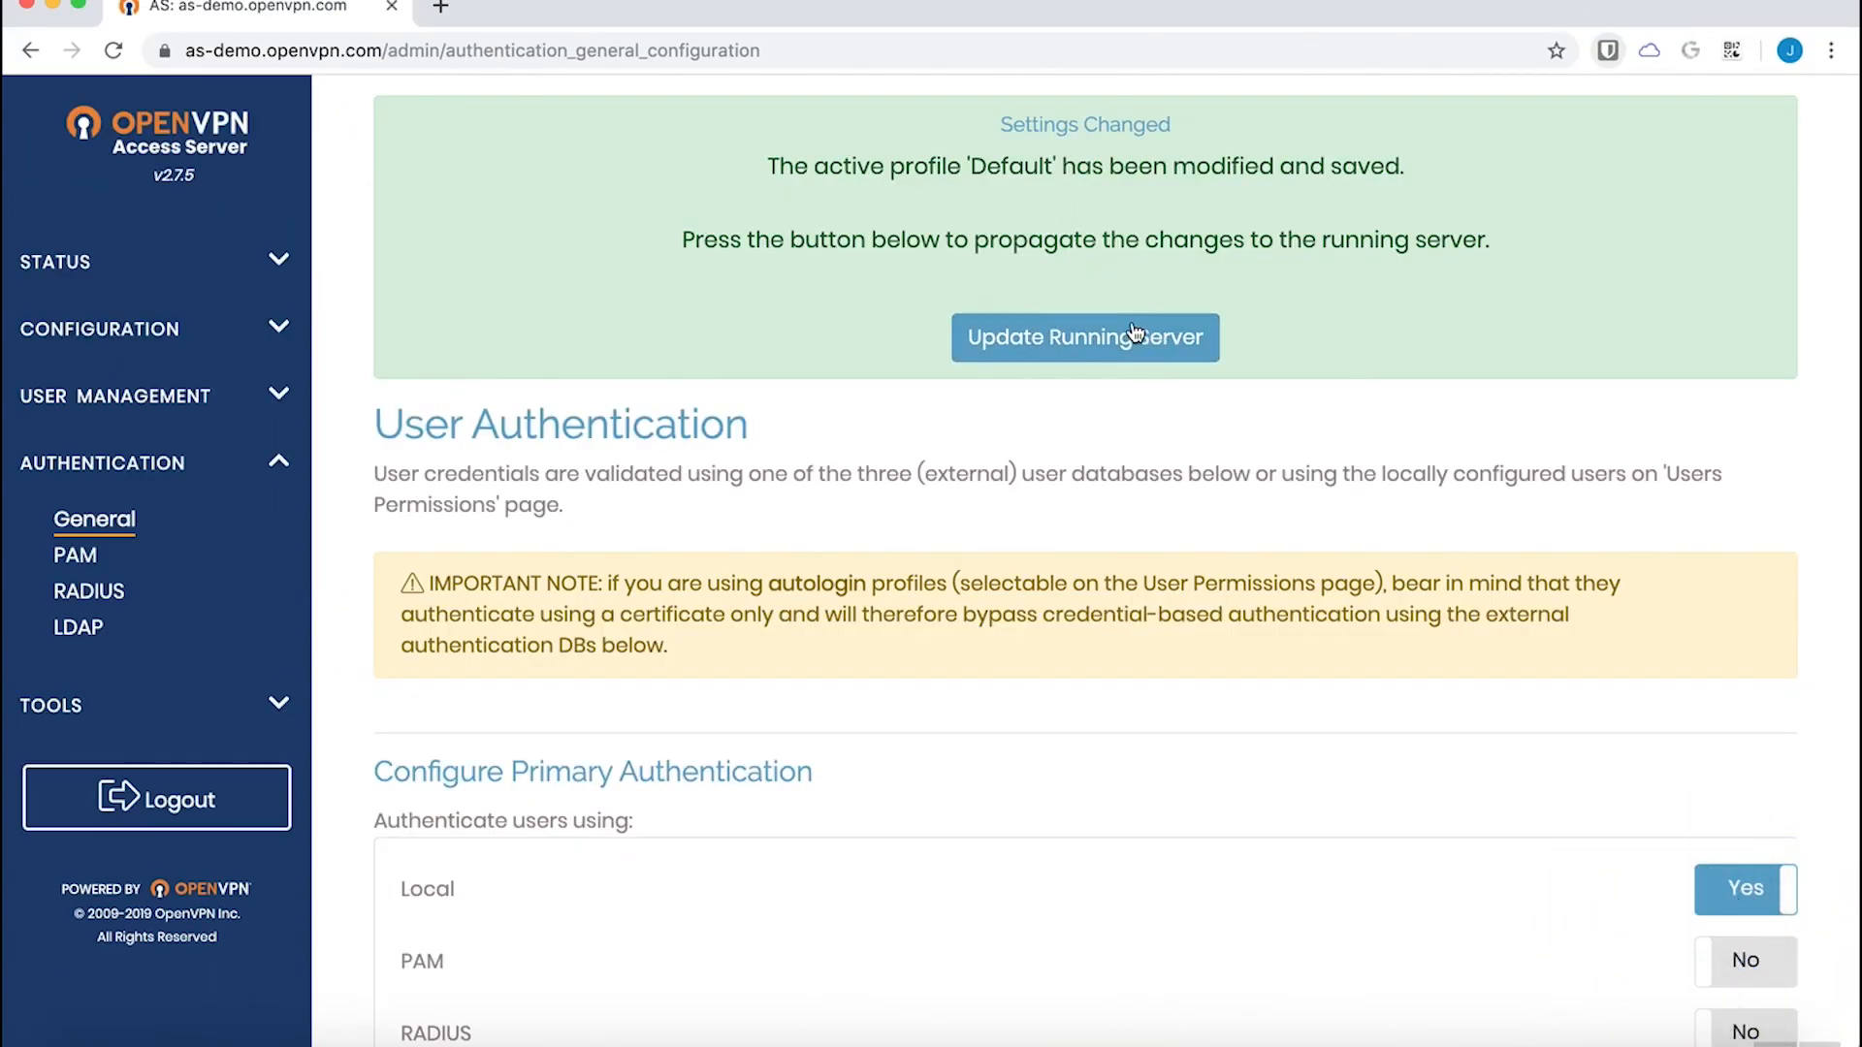
left_click(1083, 338)
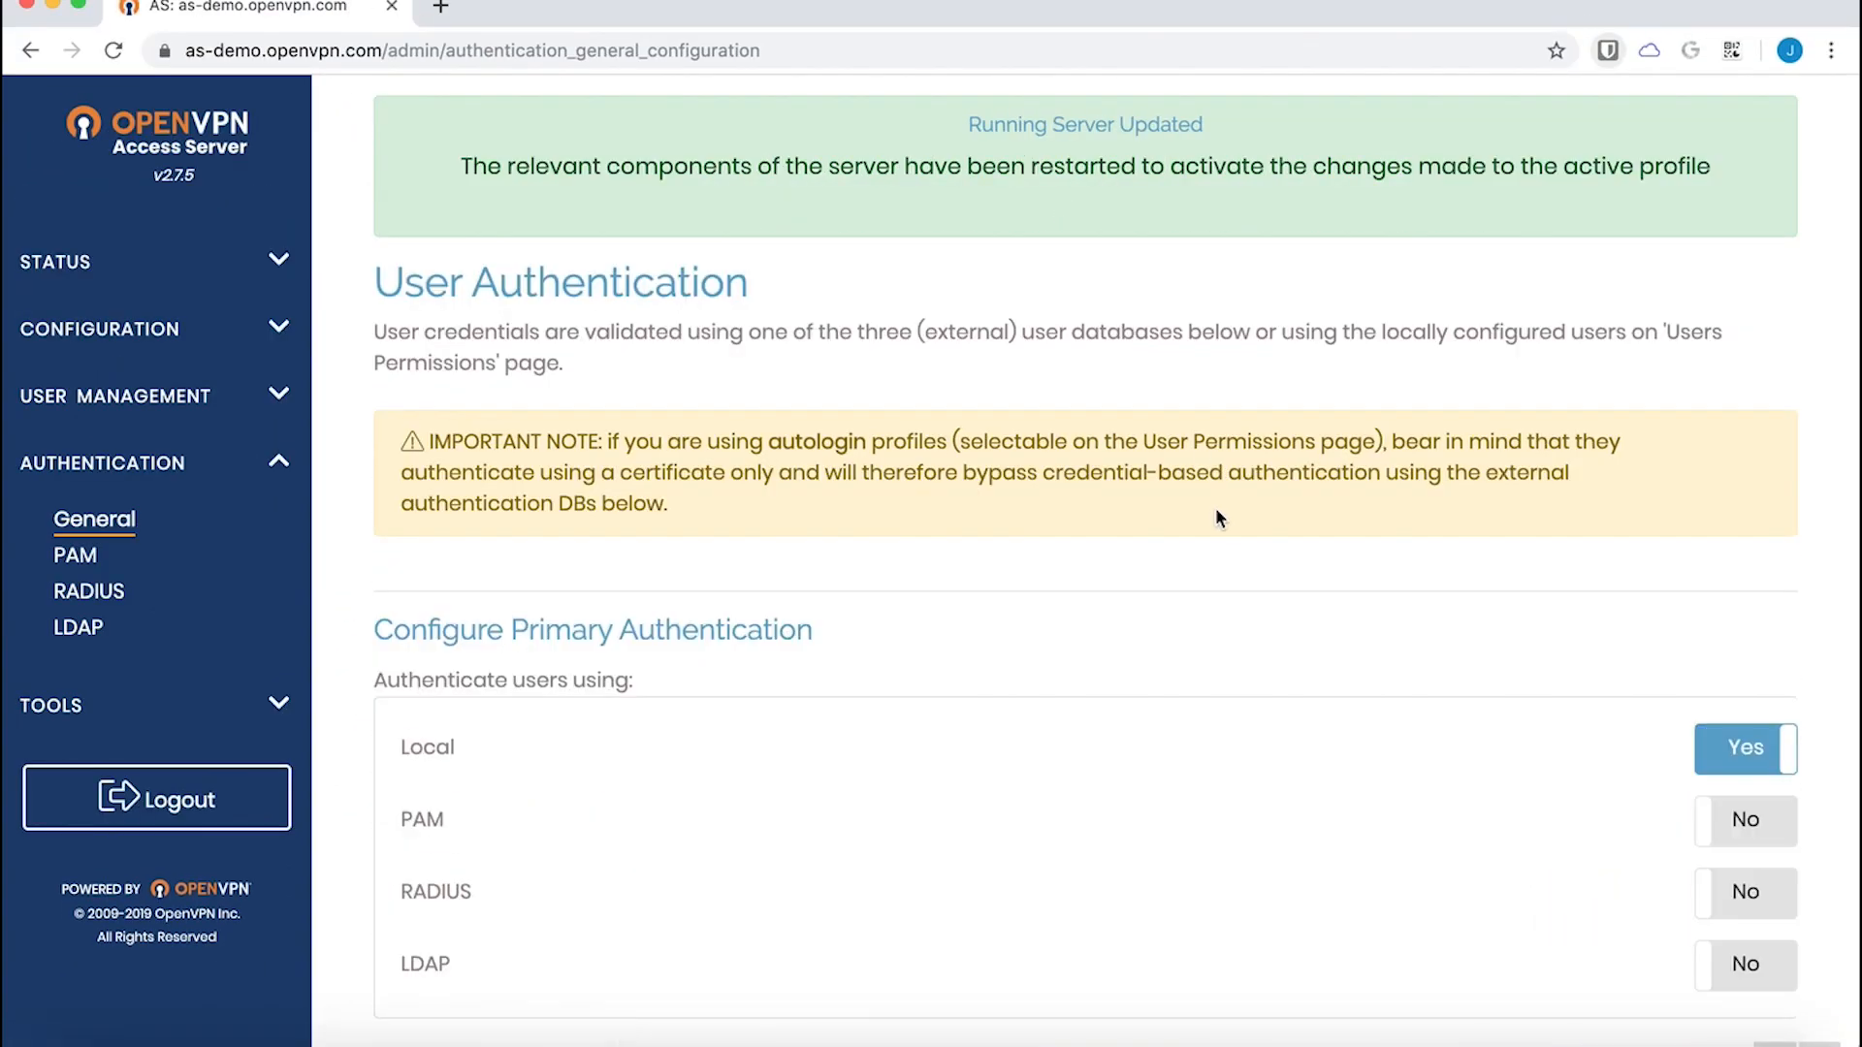
left_click(117, 395)
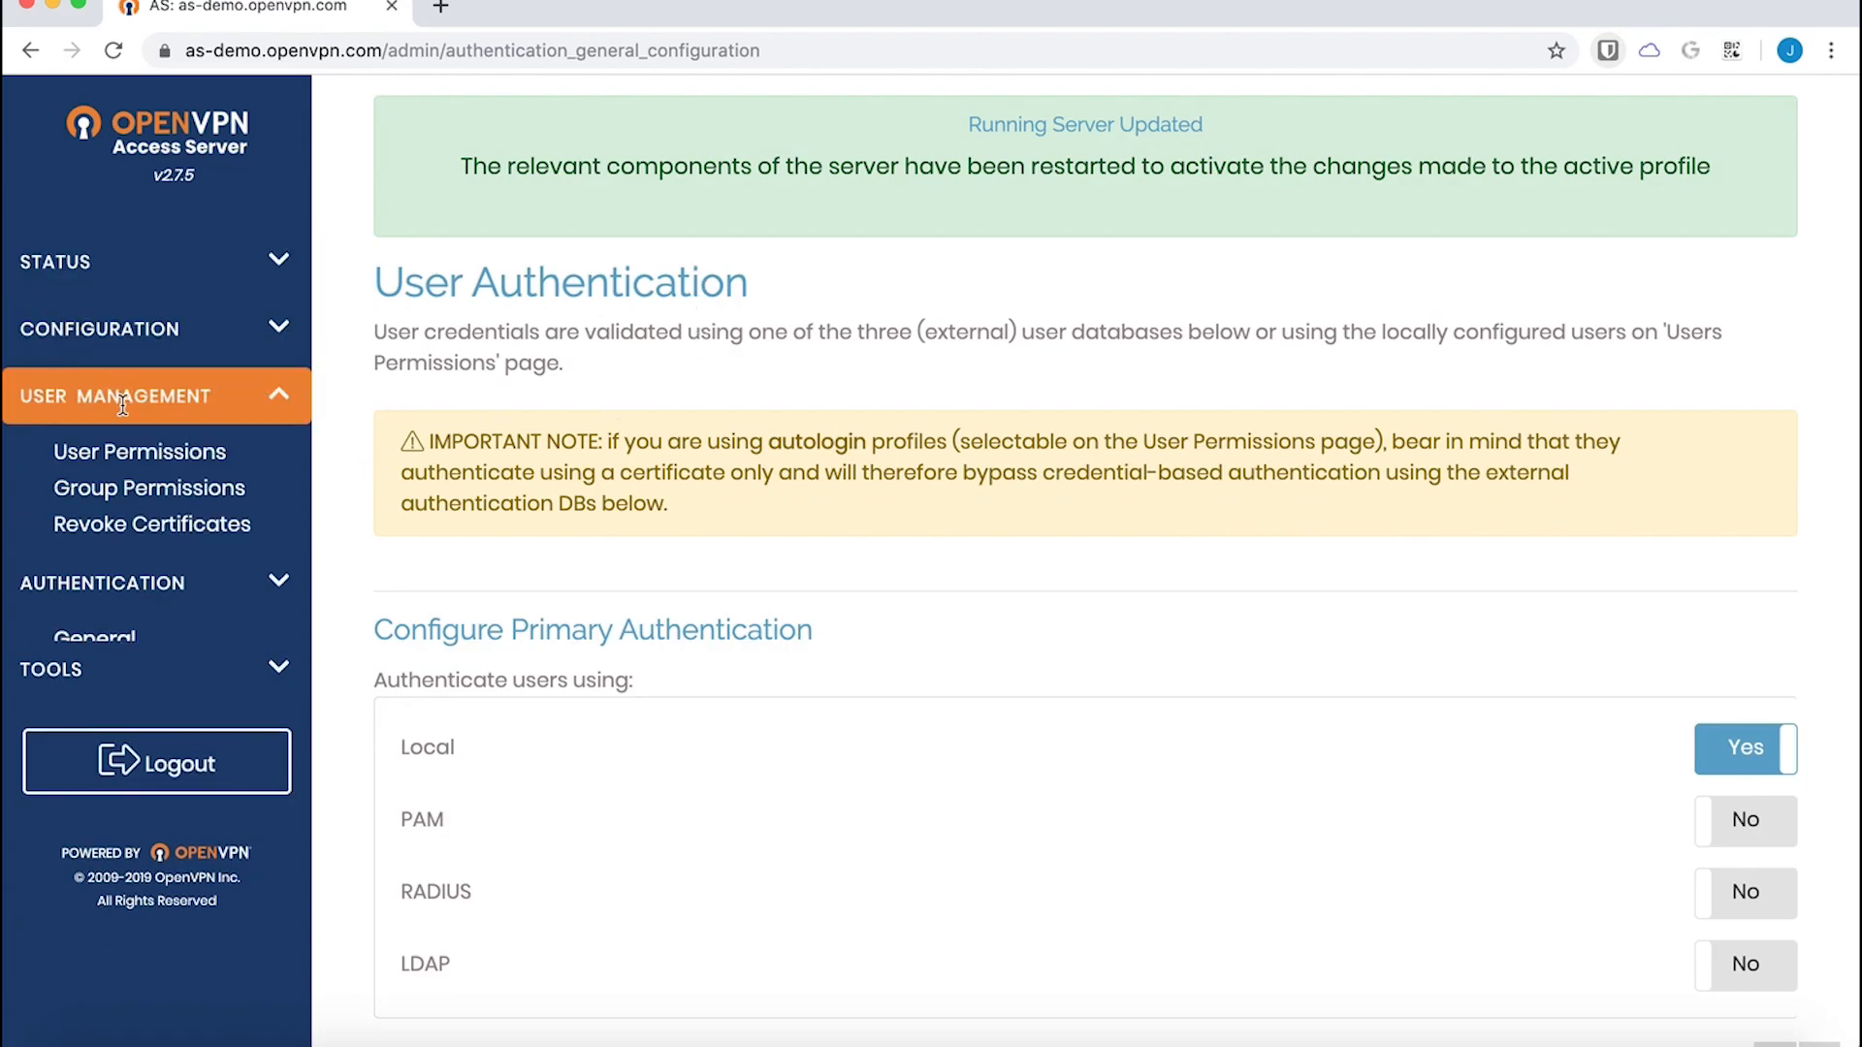
View User Permissions to confirm the mfauser account exists
left_click(139, 450)
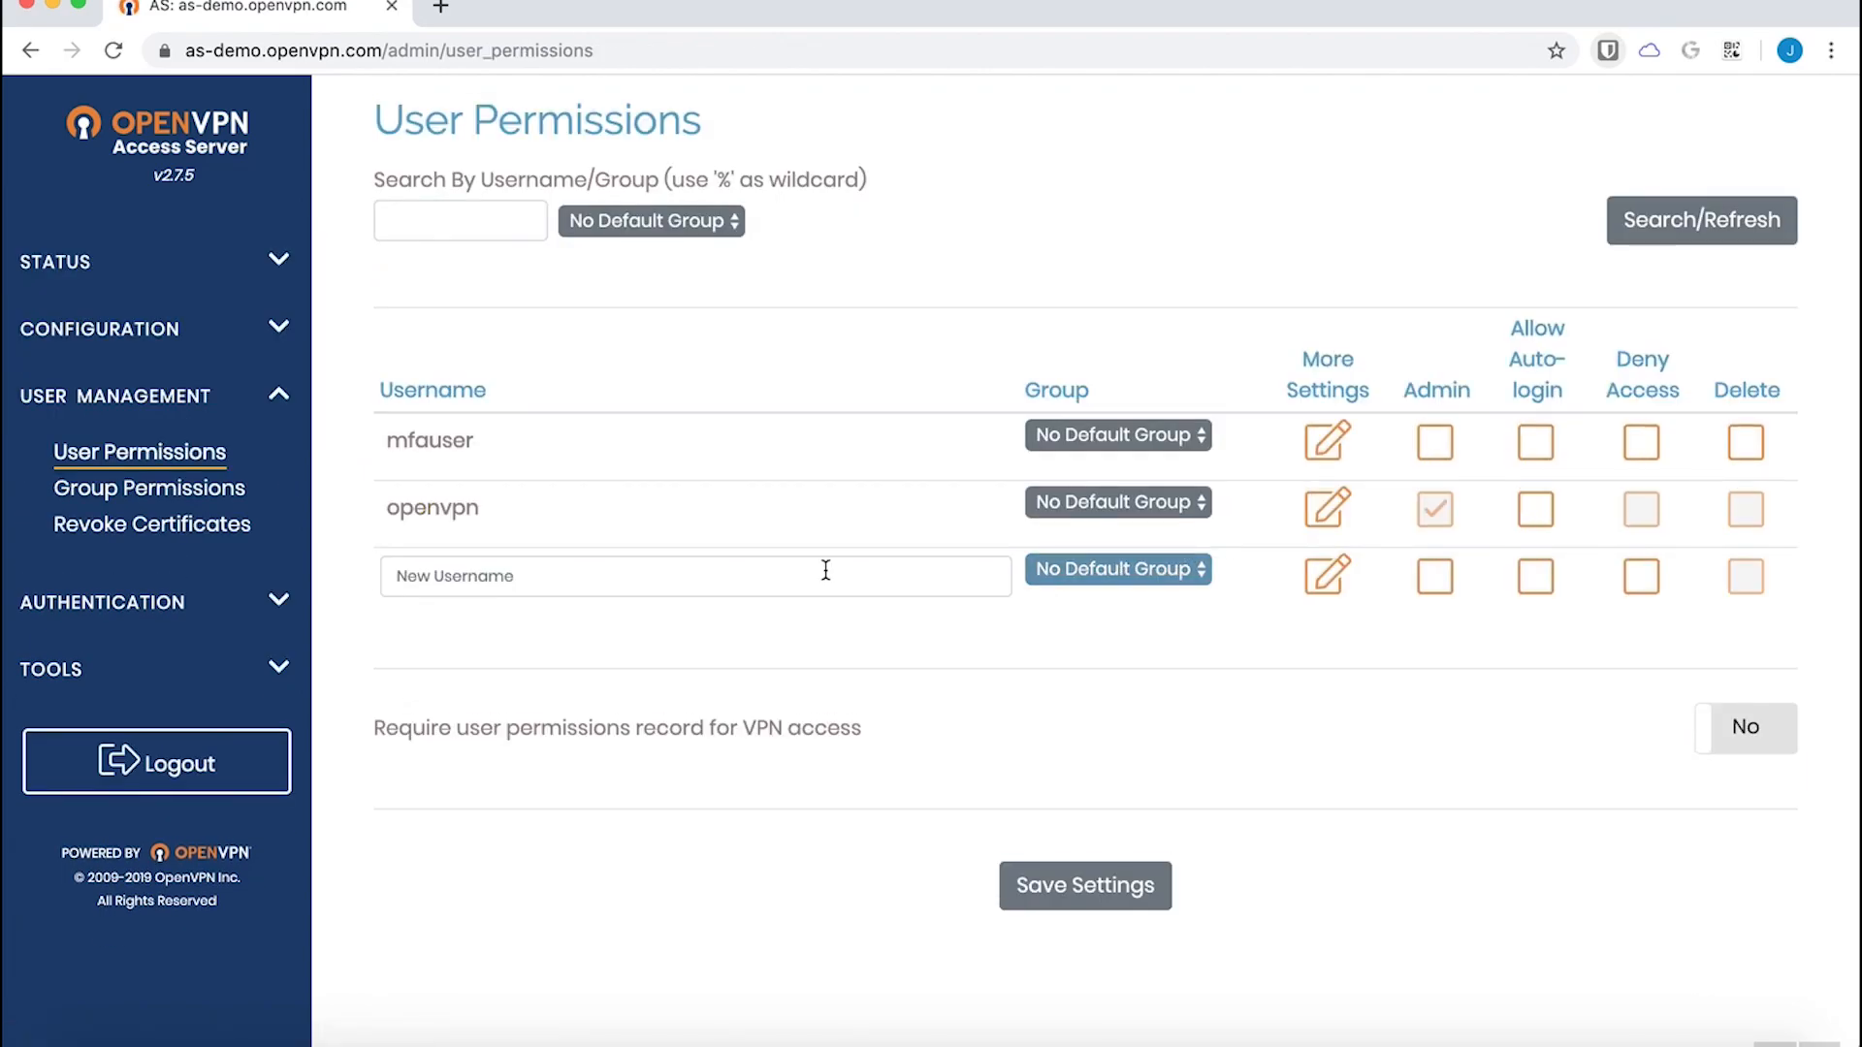
mouse_move(1045, 361)
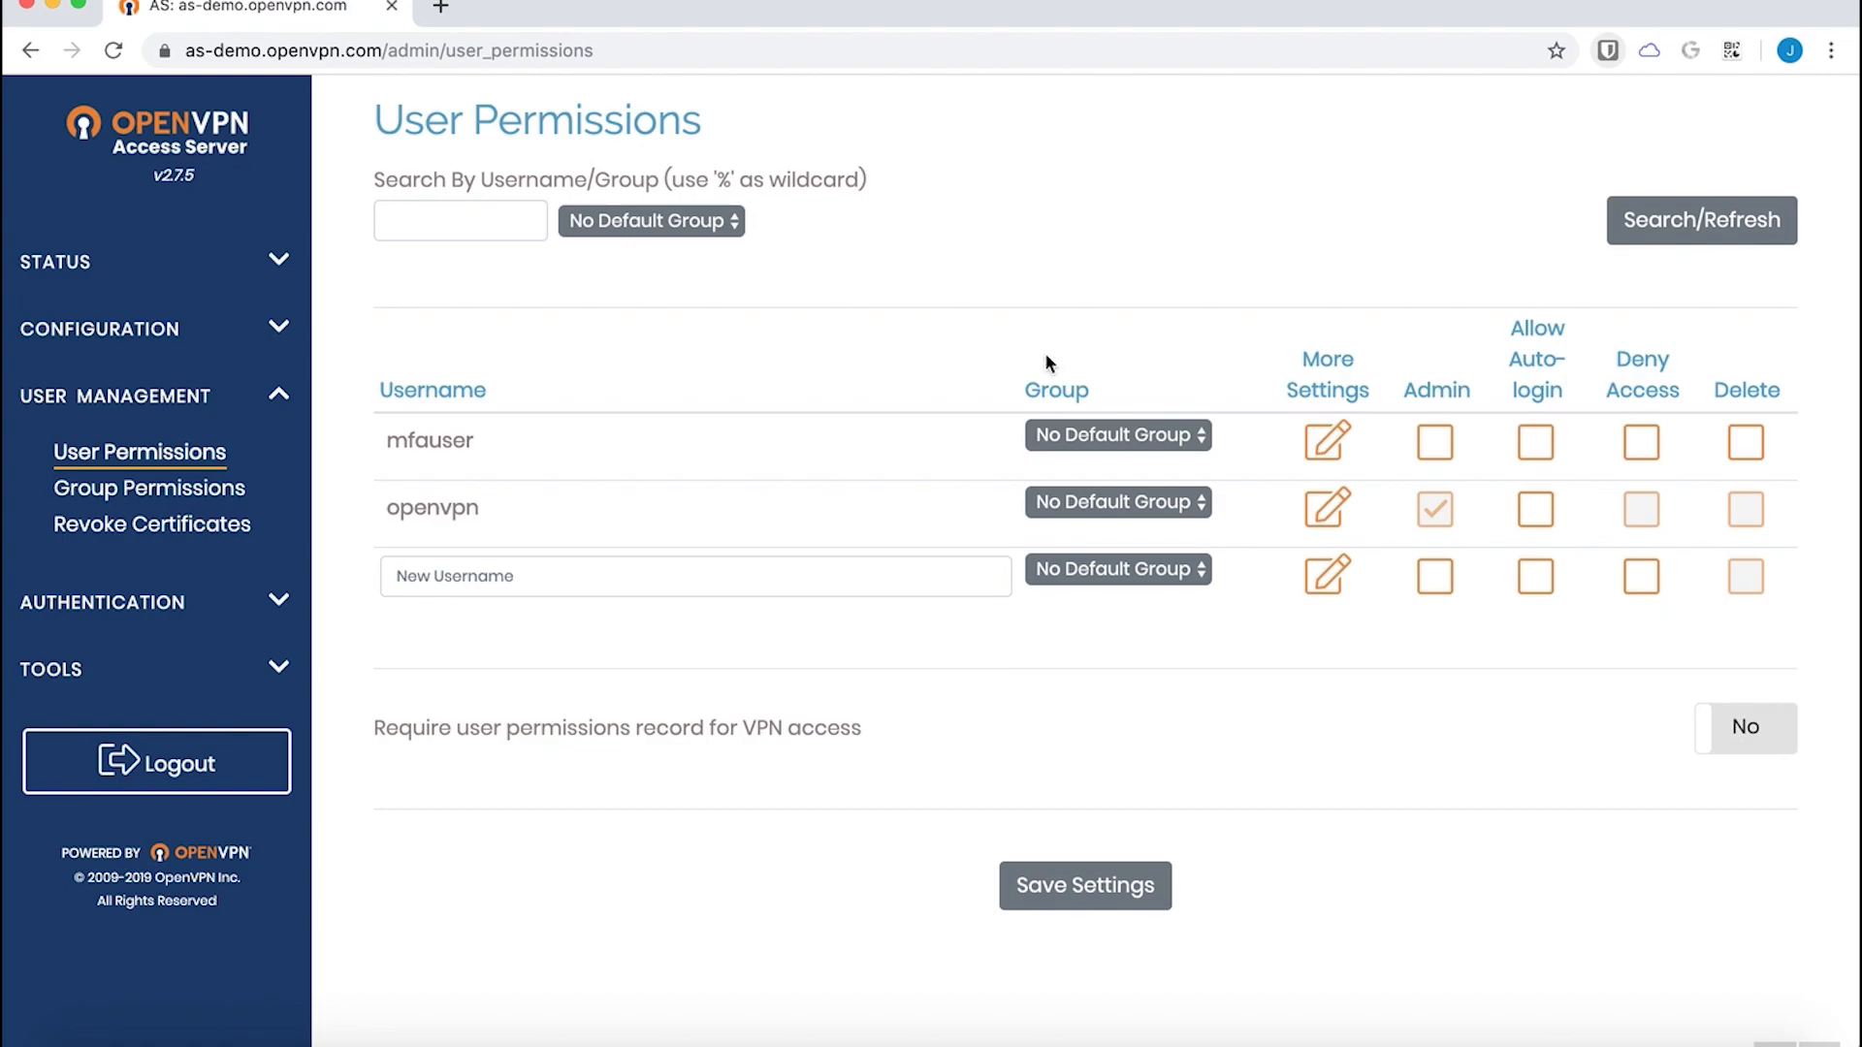
mouse_move(1127, 359)
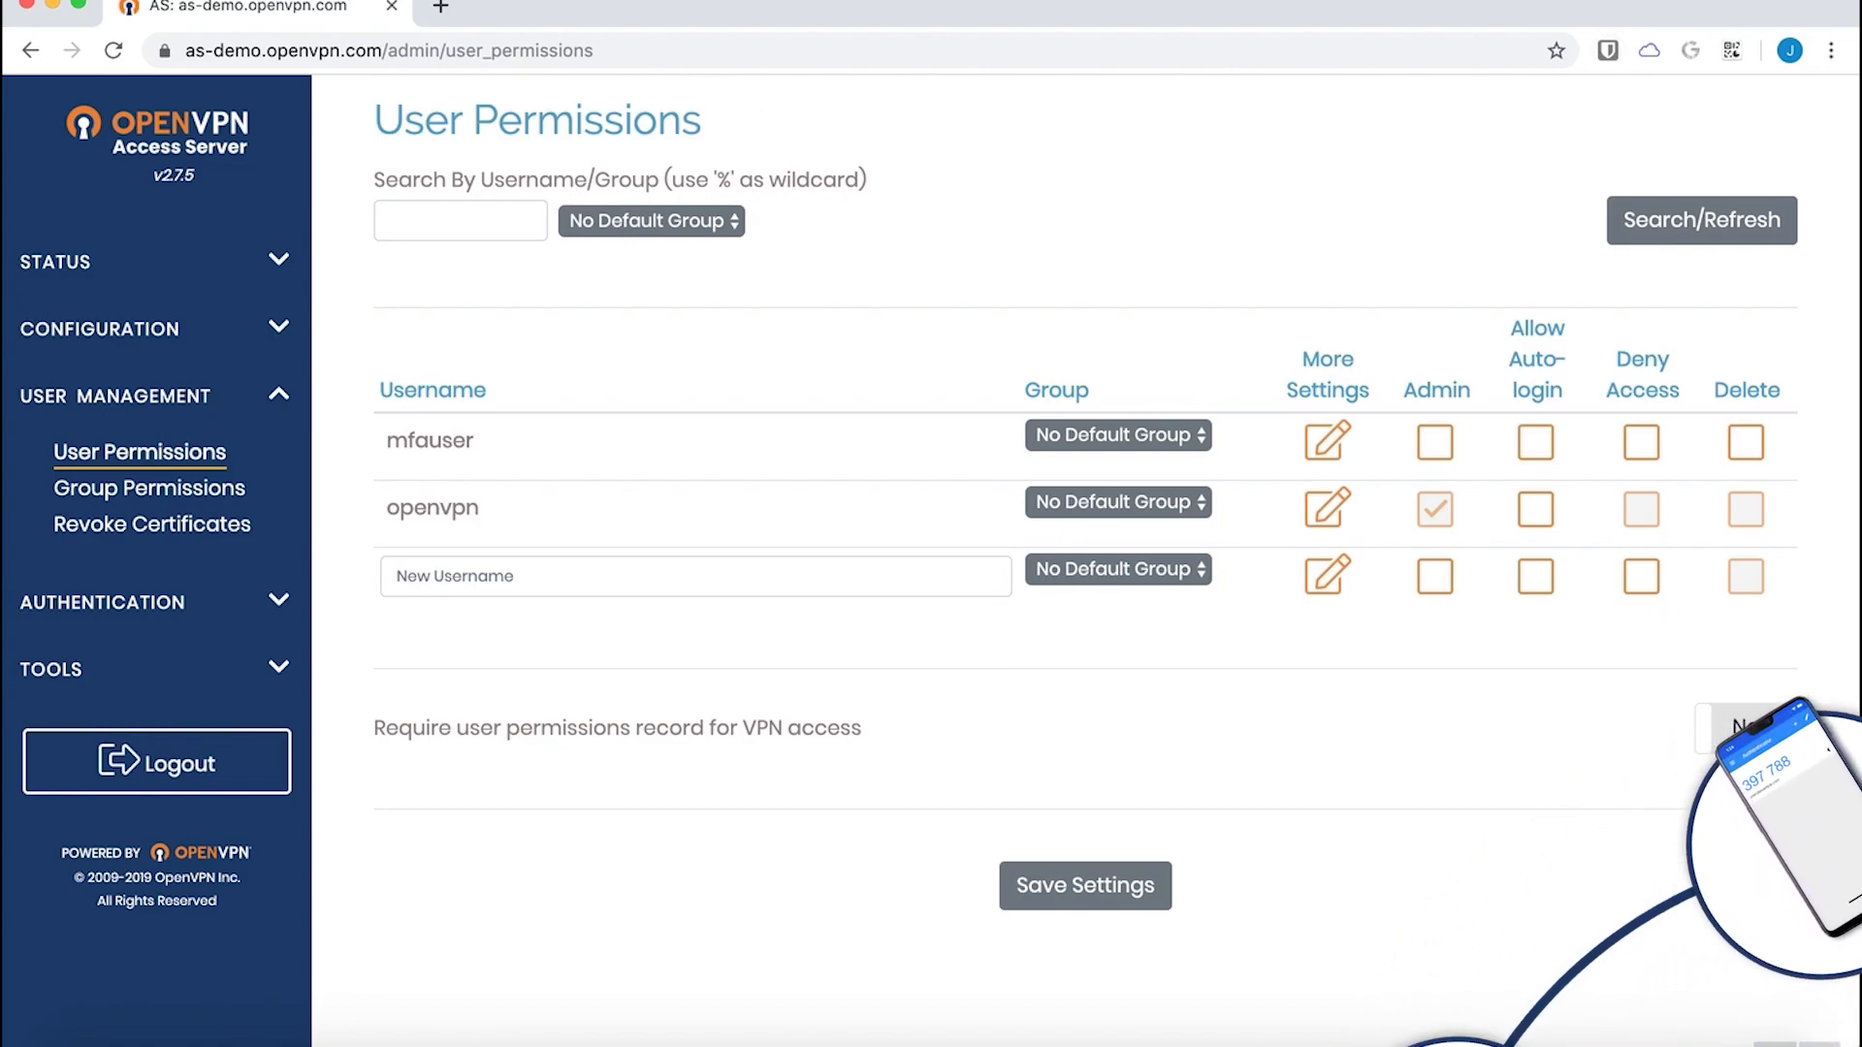
mouse_move(441, 11)
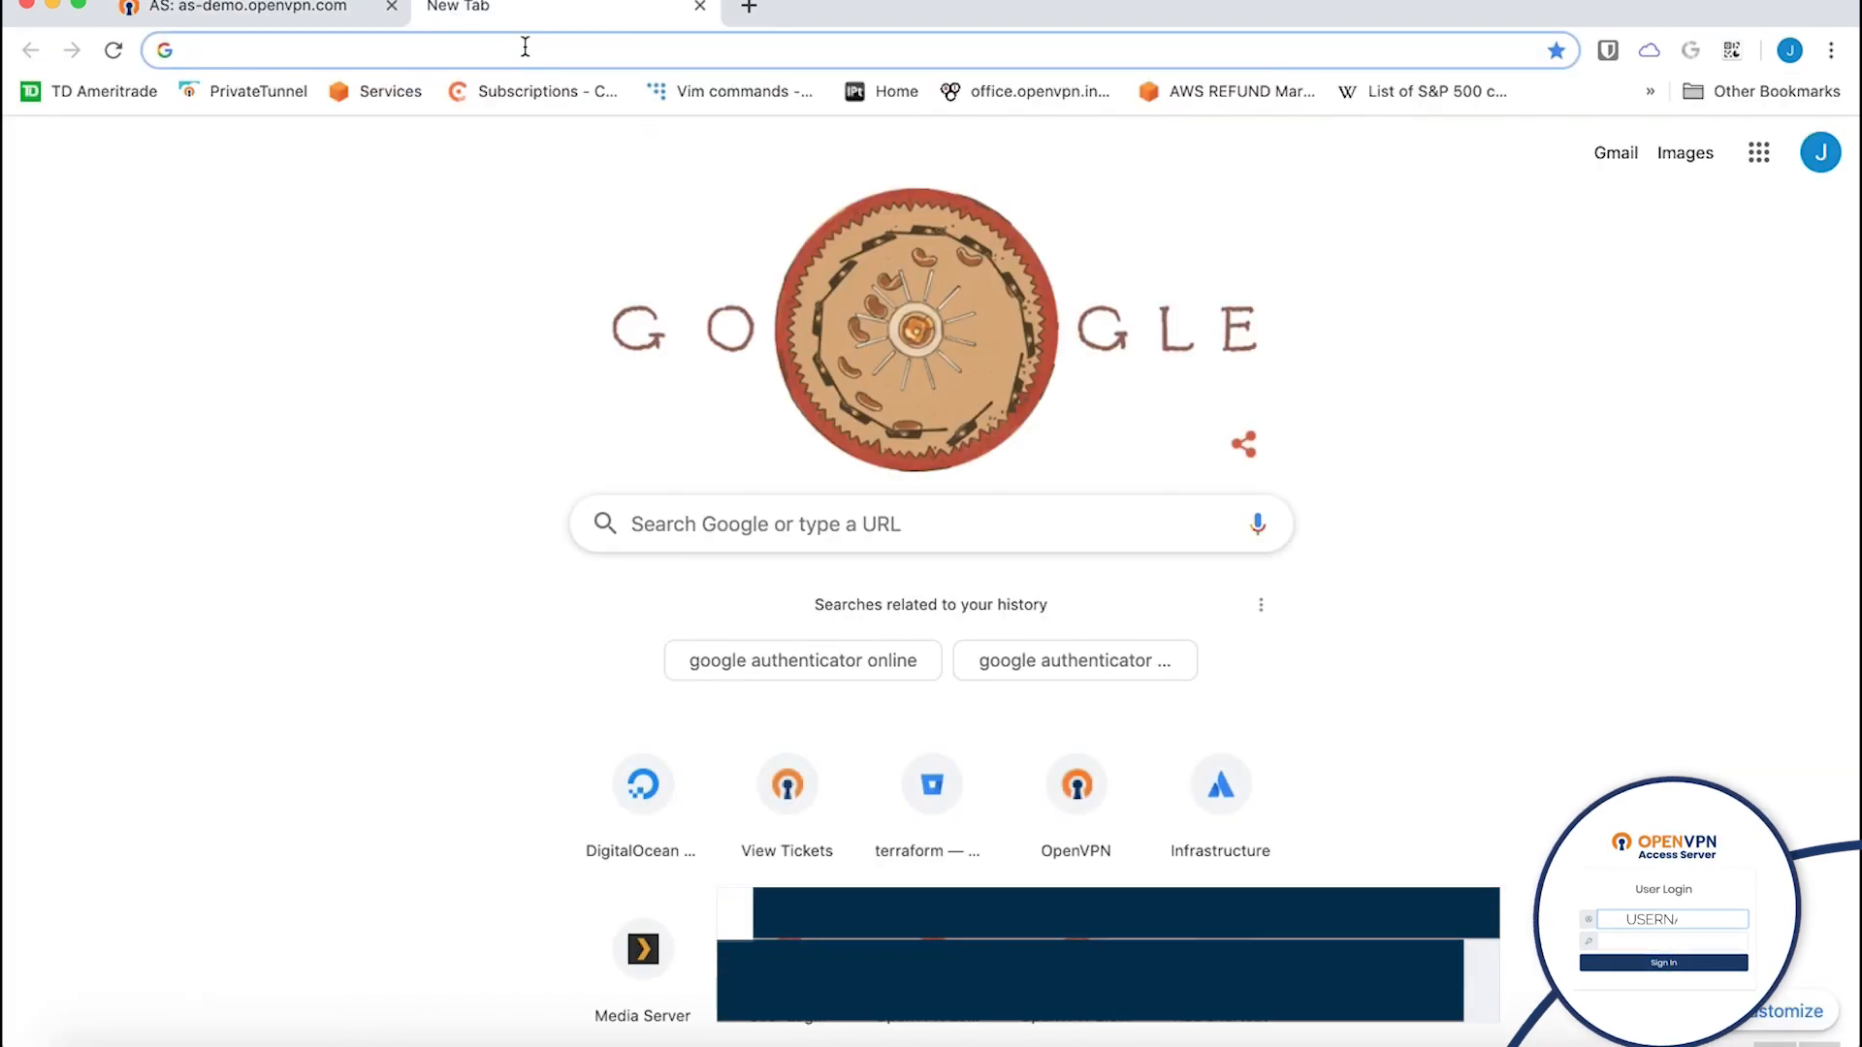
Load the client login page and enter mfauser as the username
type("as-demo.openvpn.com/?src=connect")
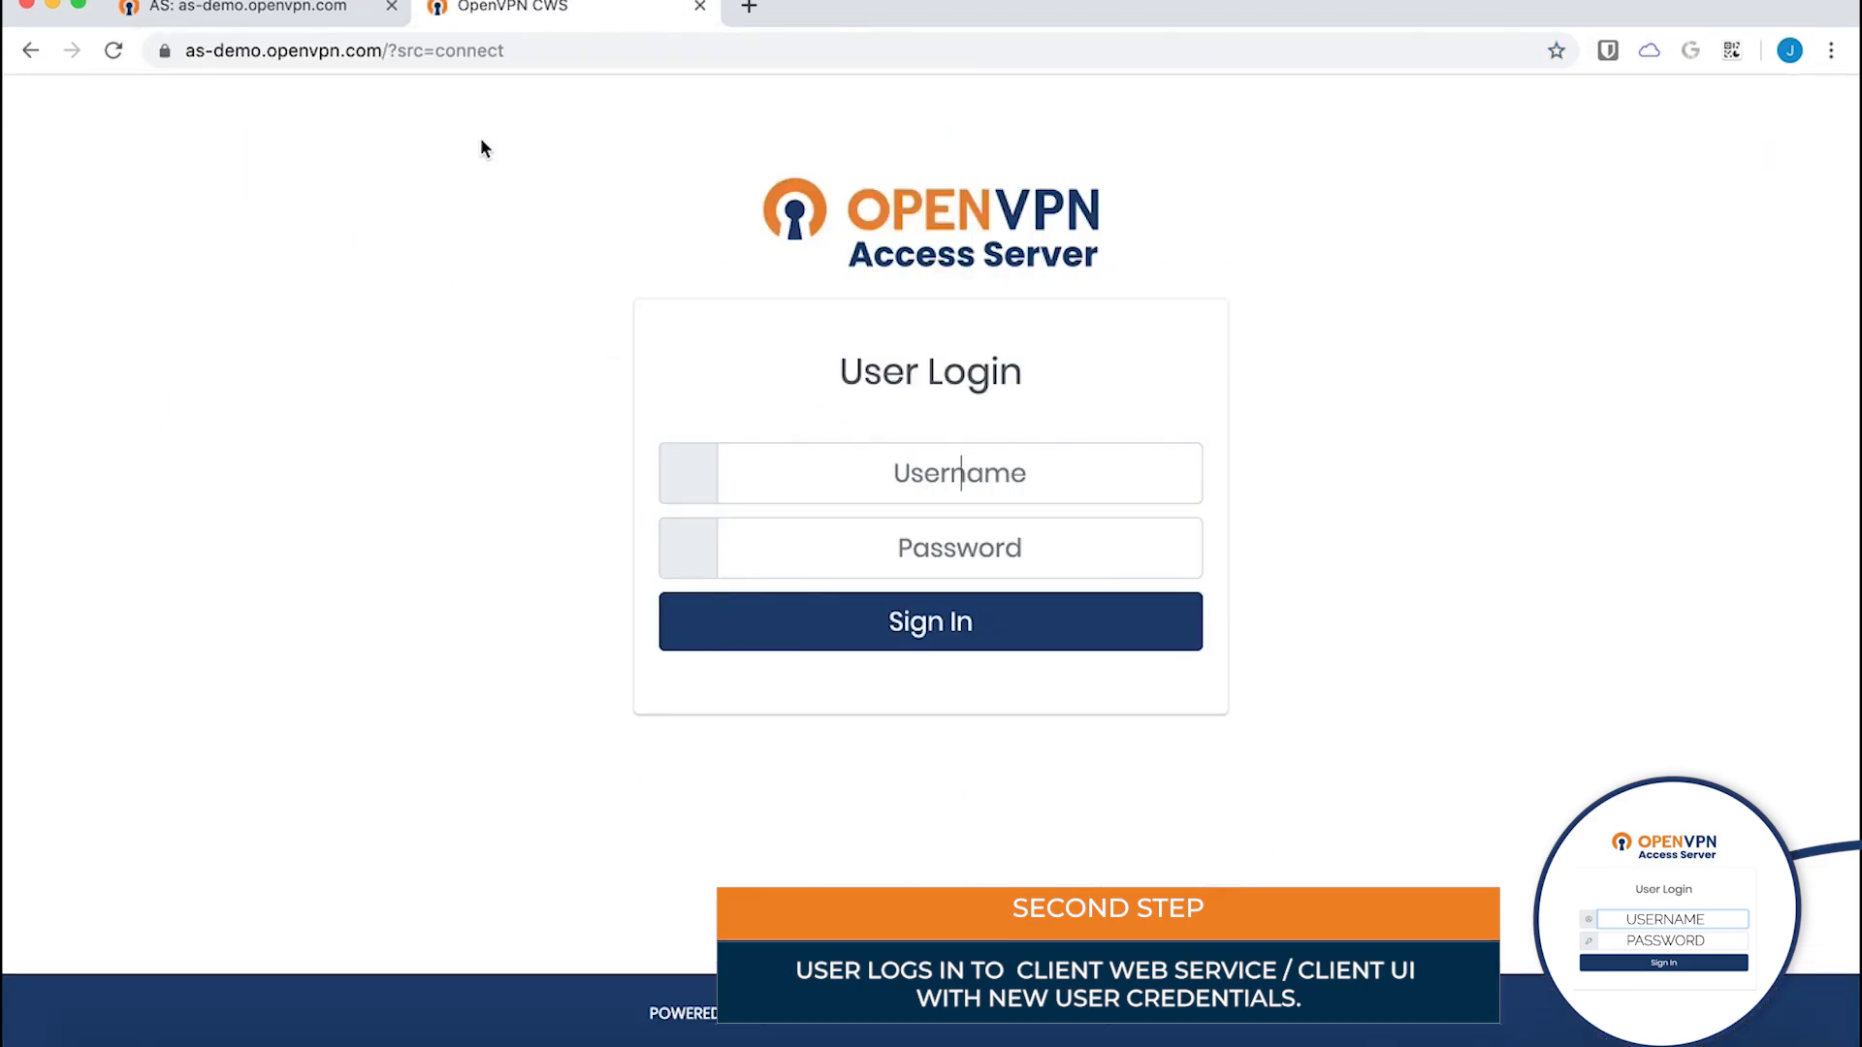
left_click(958, 472)
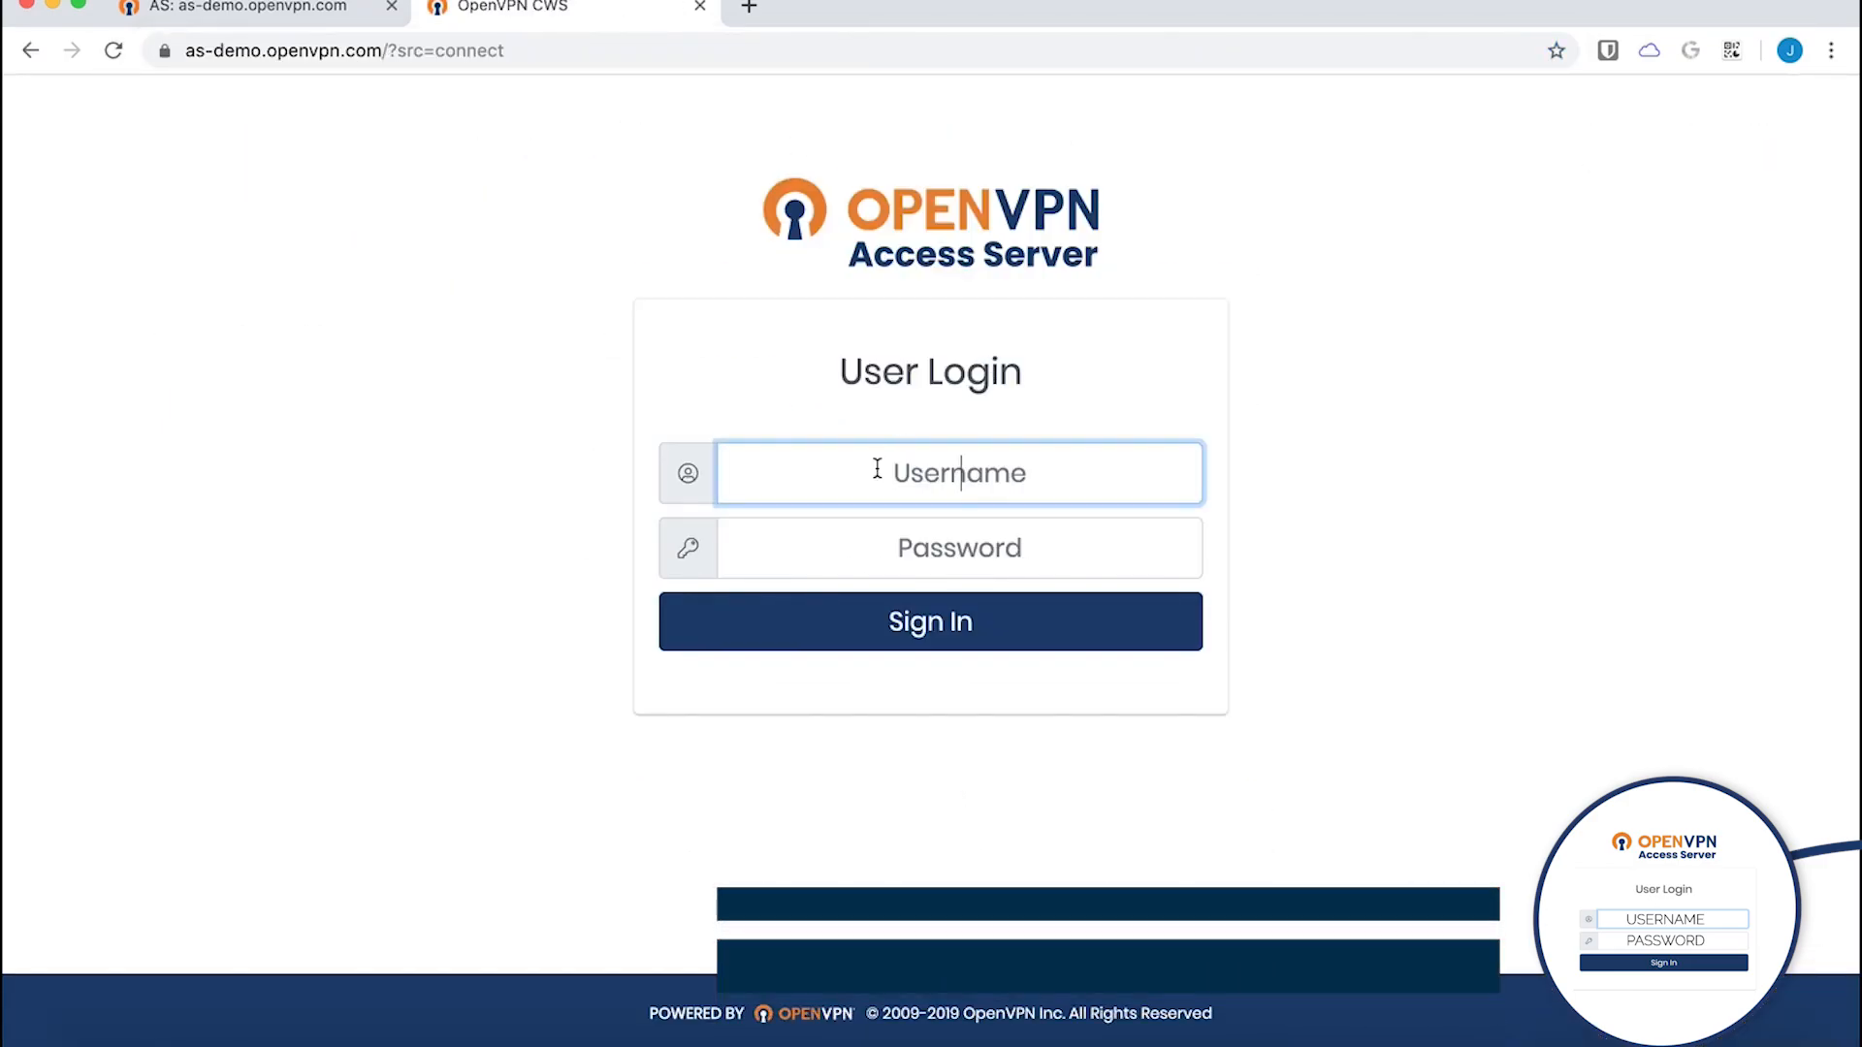
left_click(958, 473)
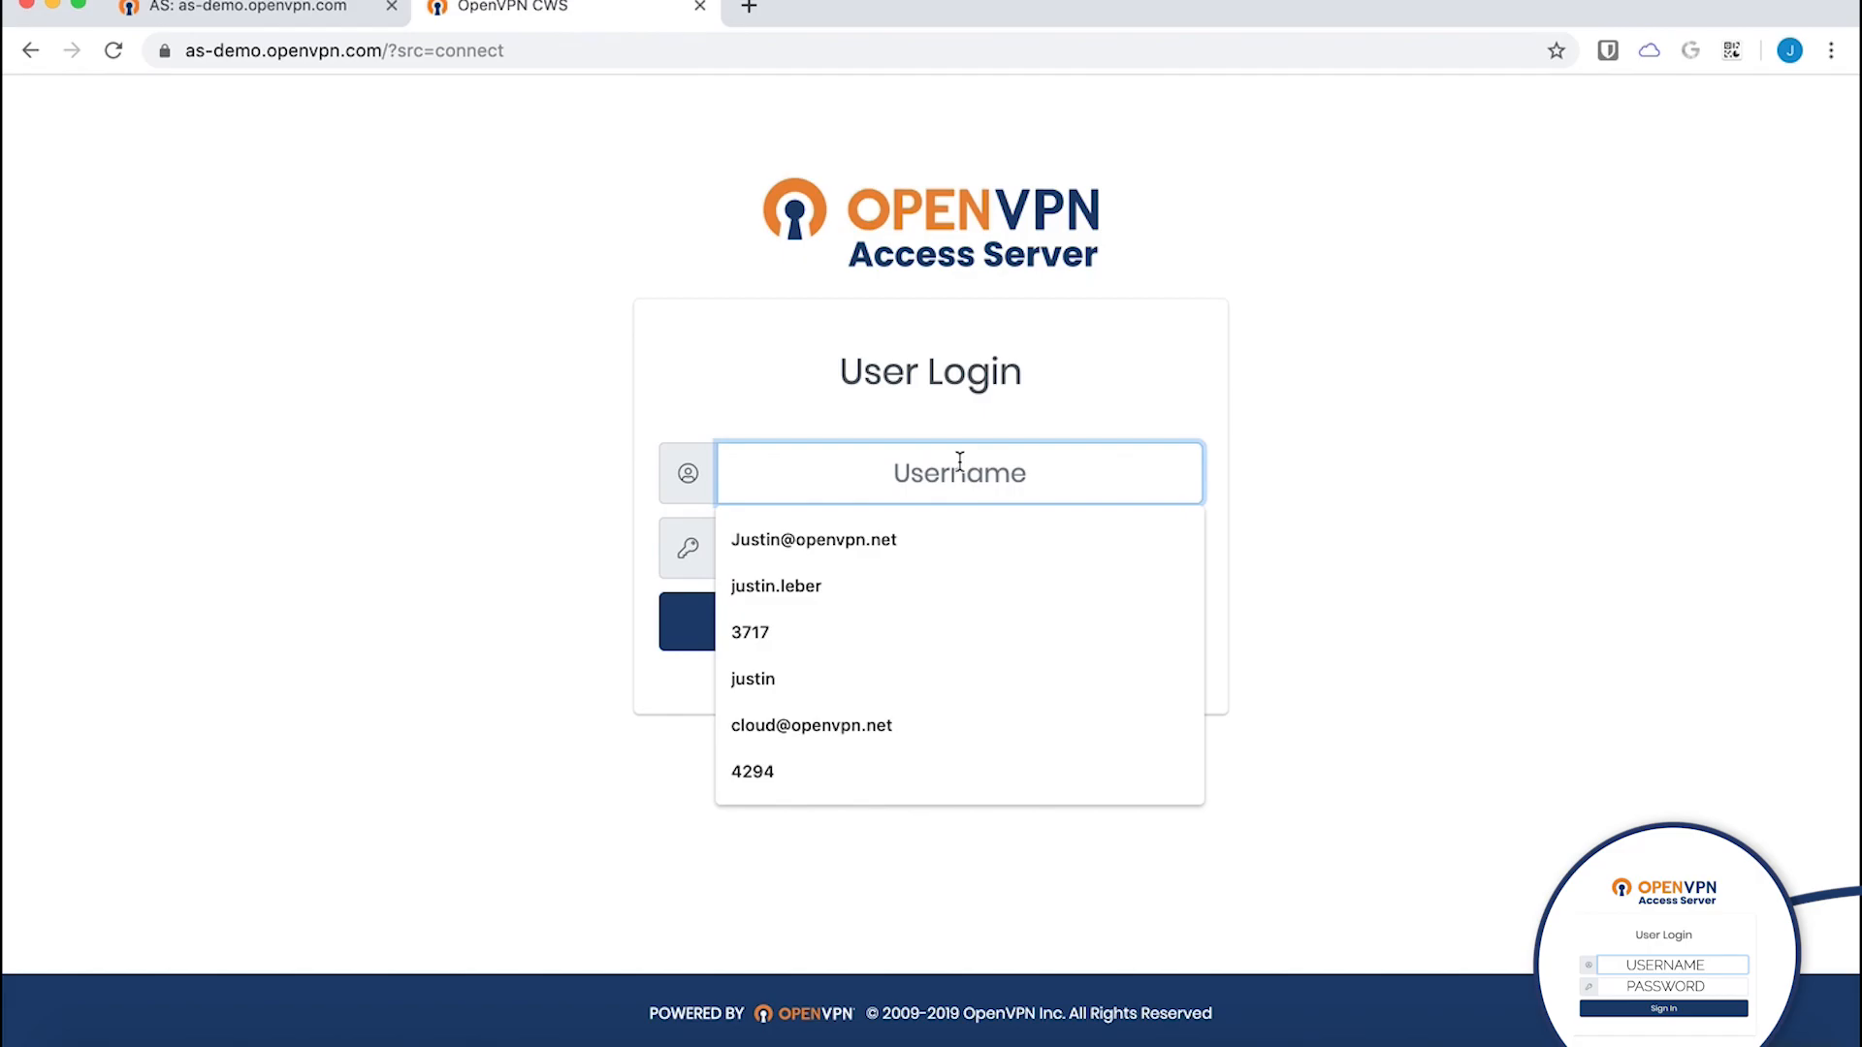
type("mfauser")
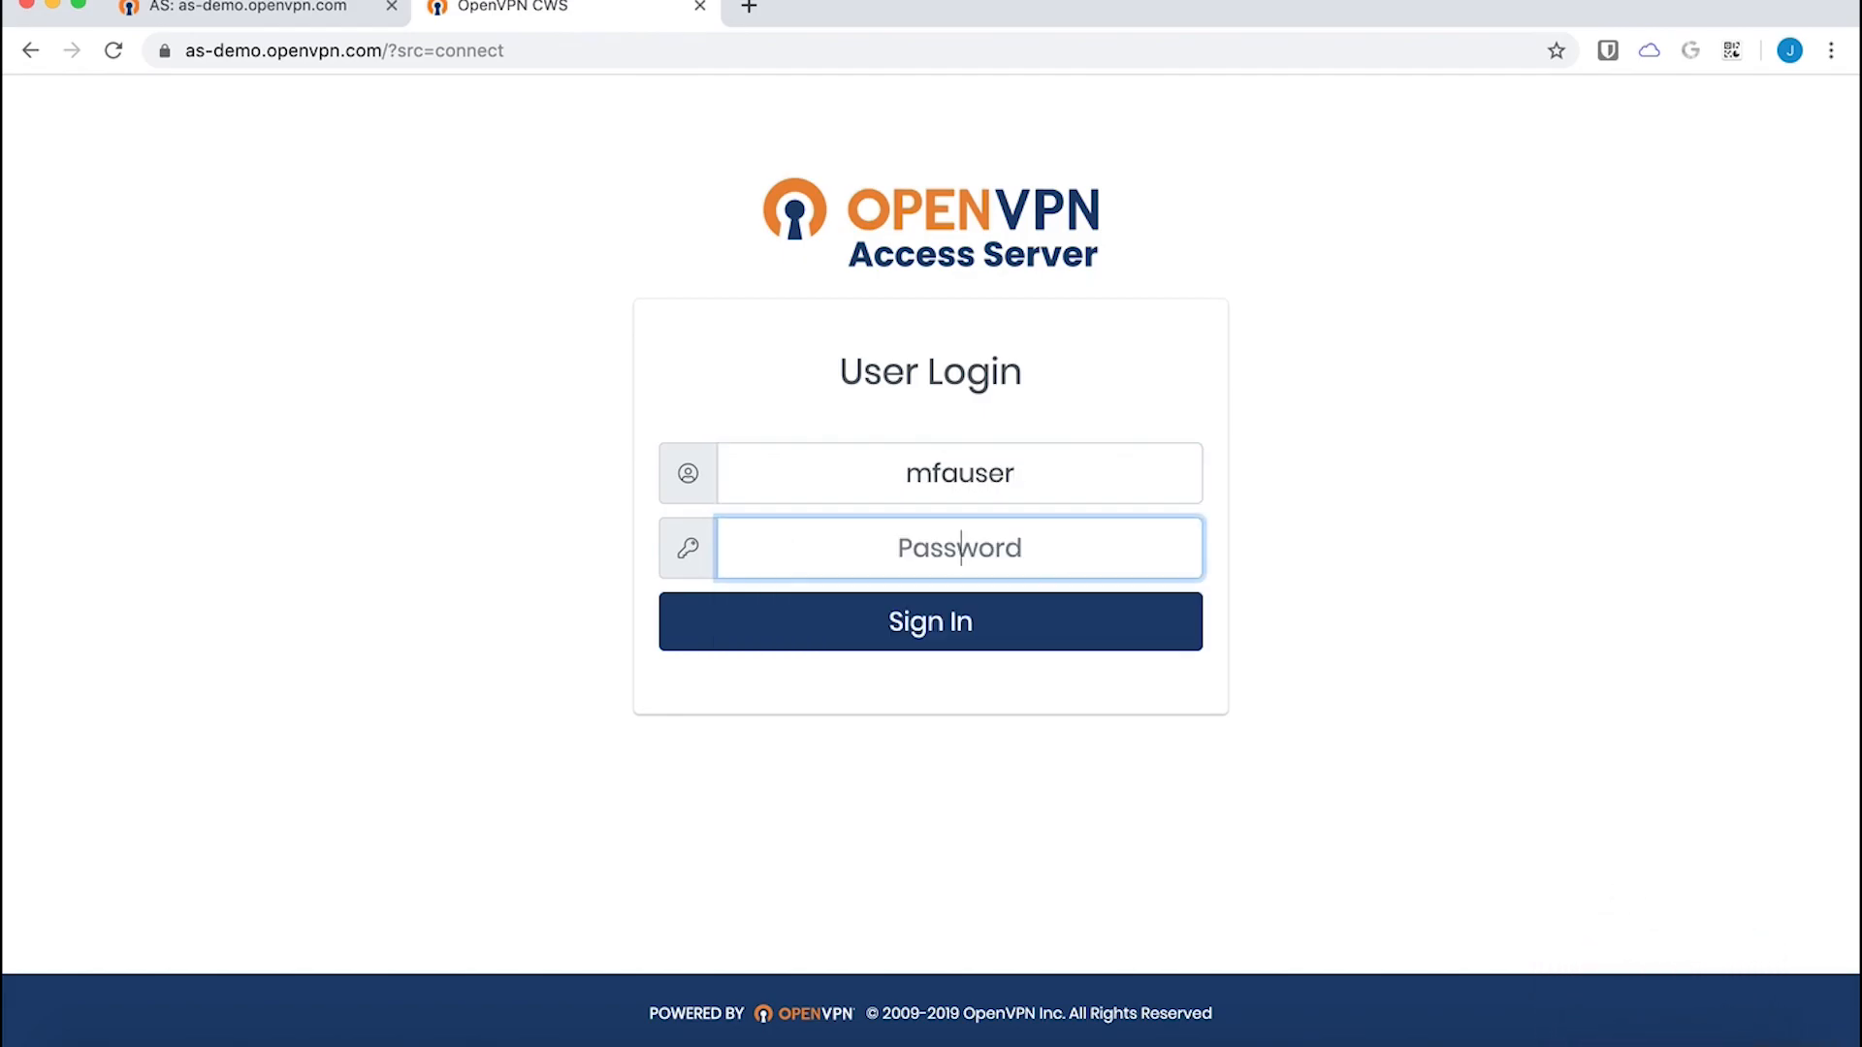
left_click(930, 620)
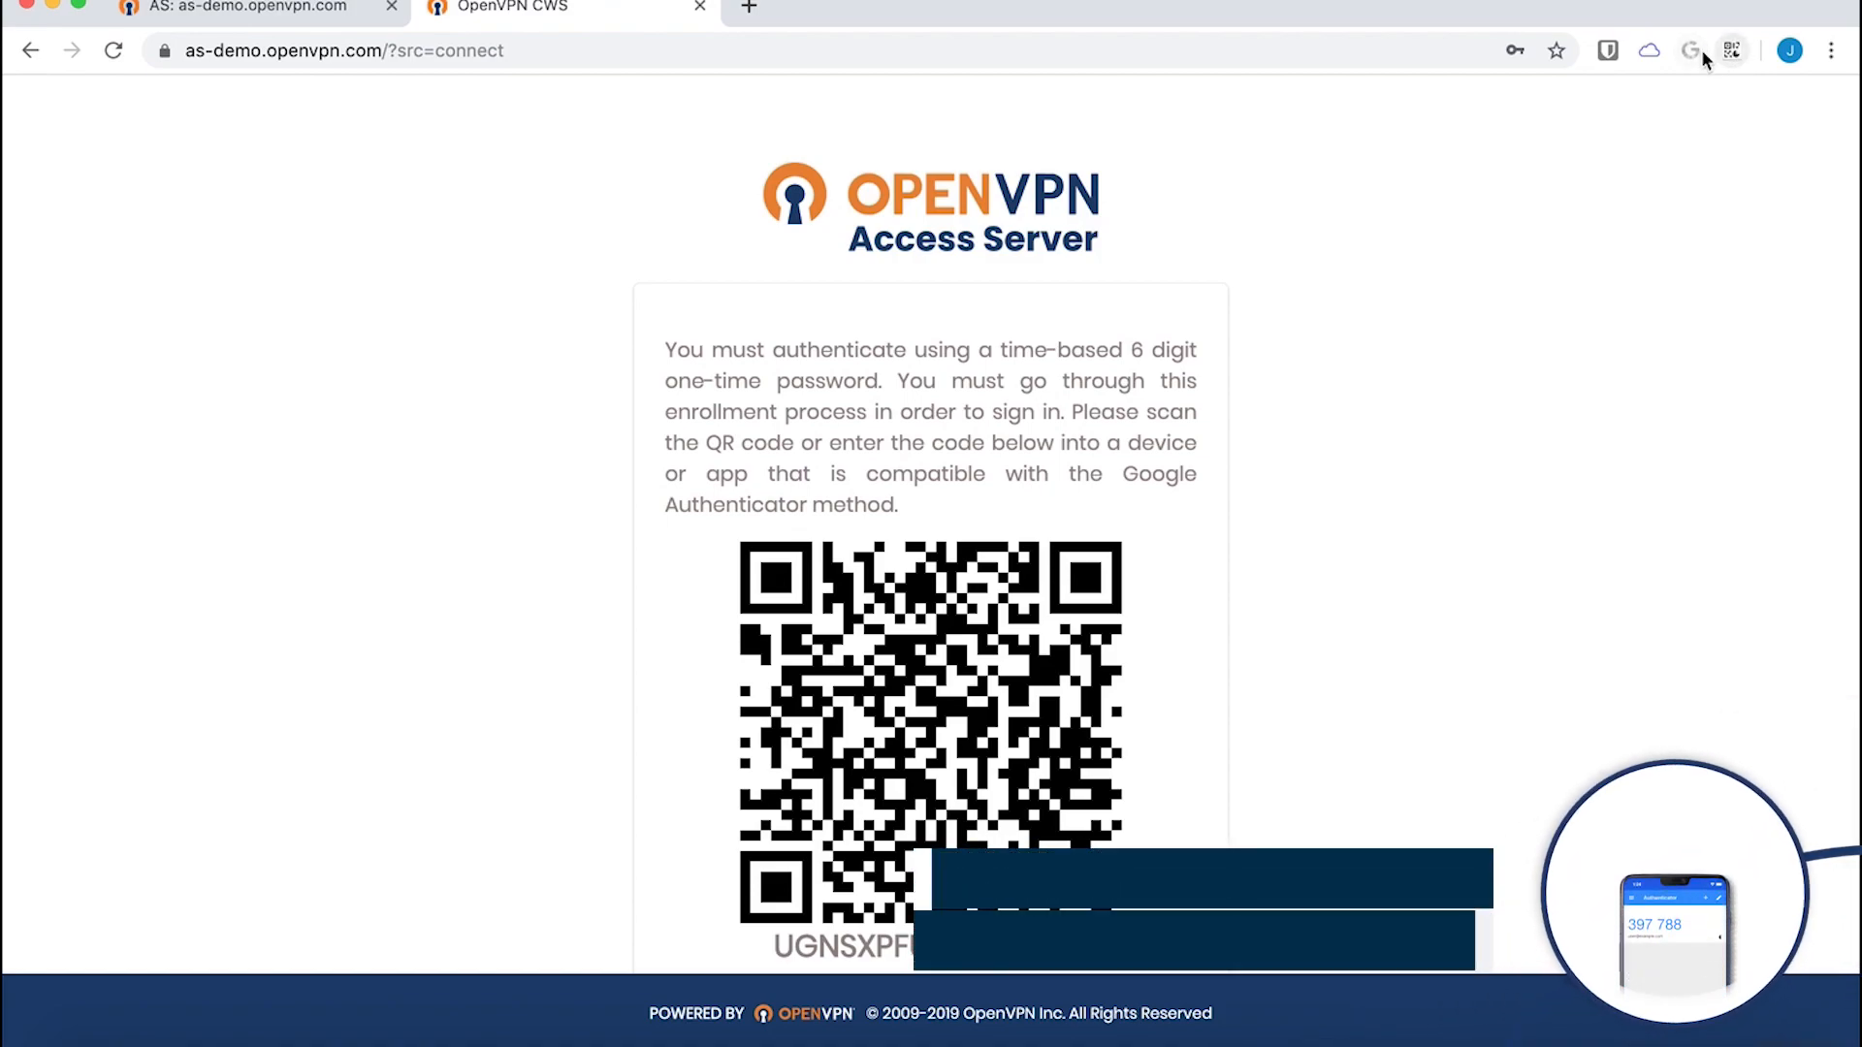
mouse_move(1731, 49)
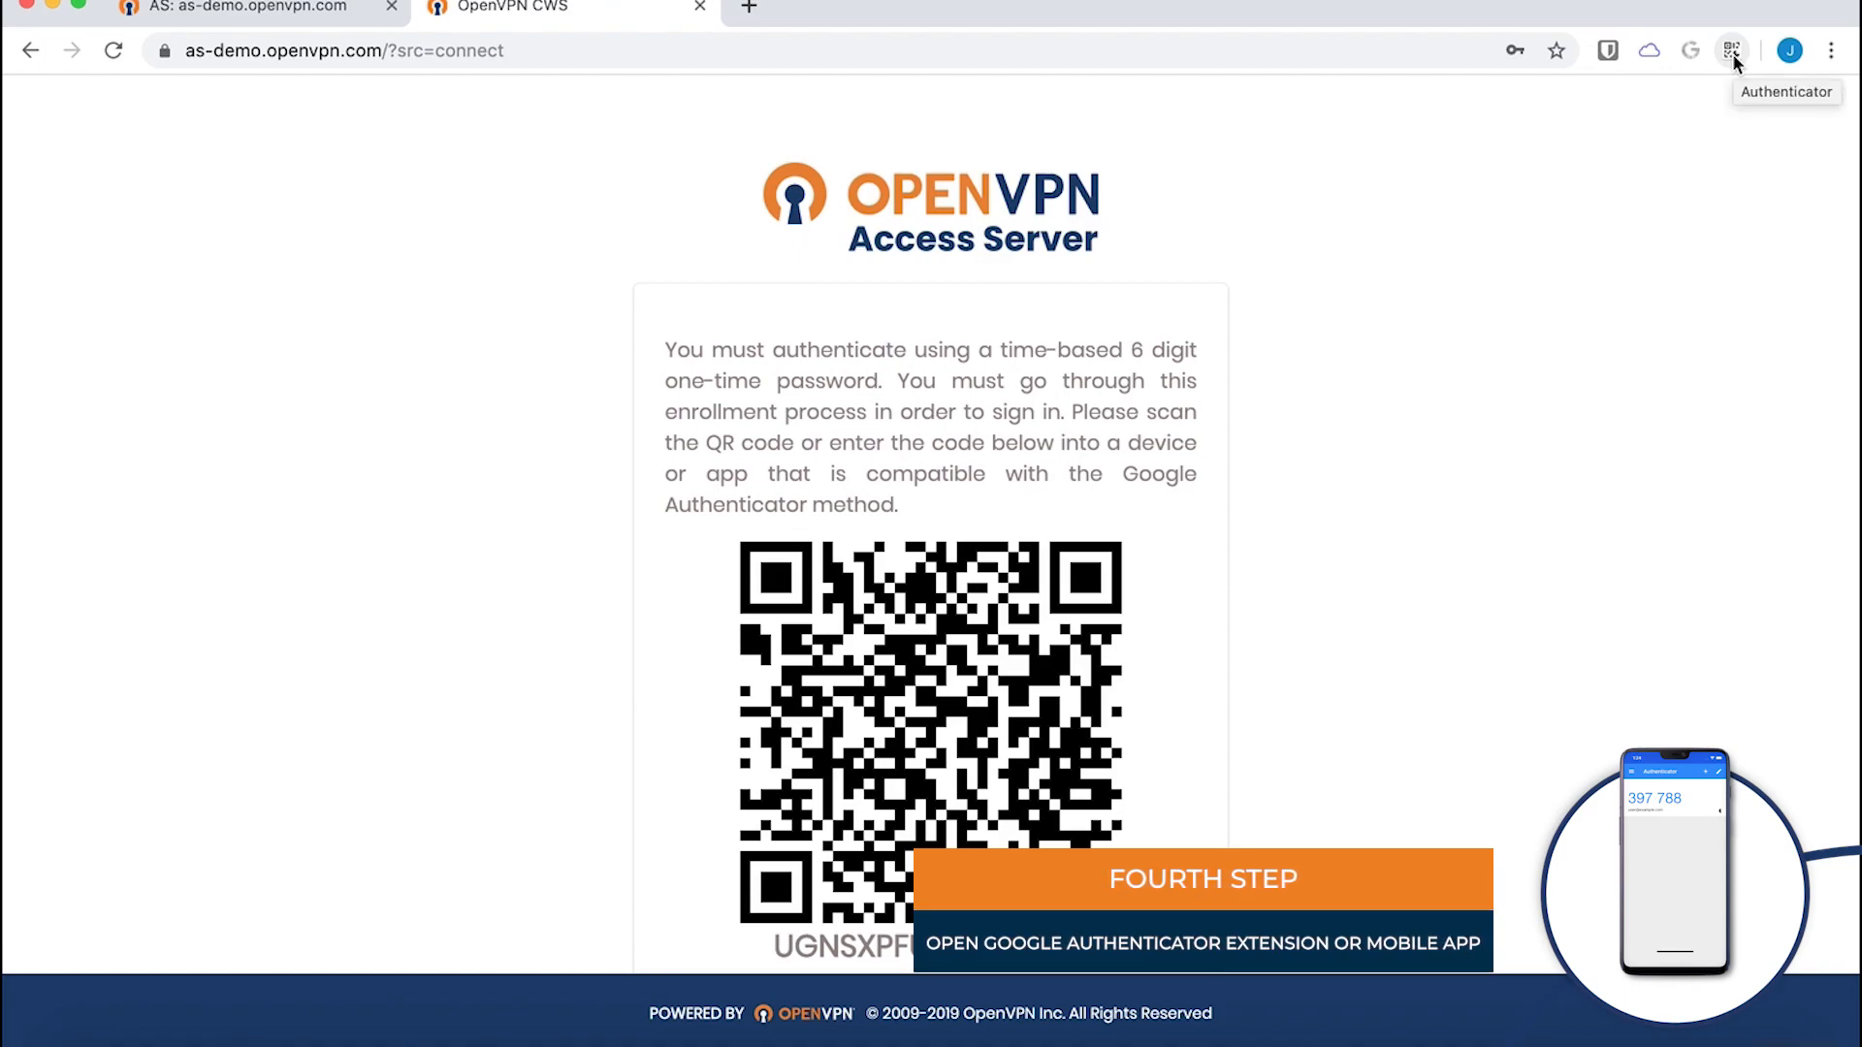
mouse_move(1706, 241)
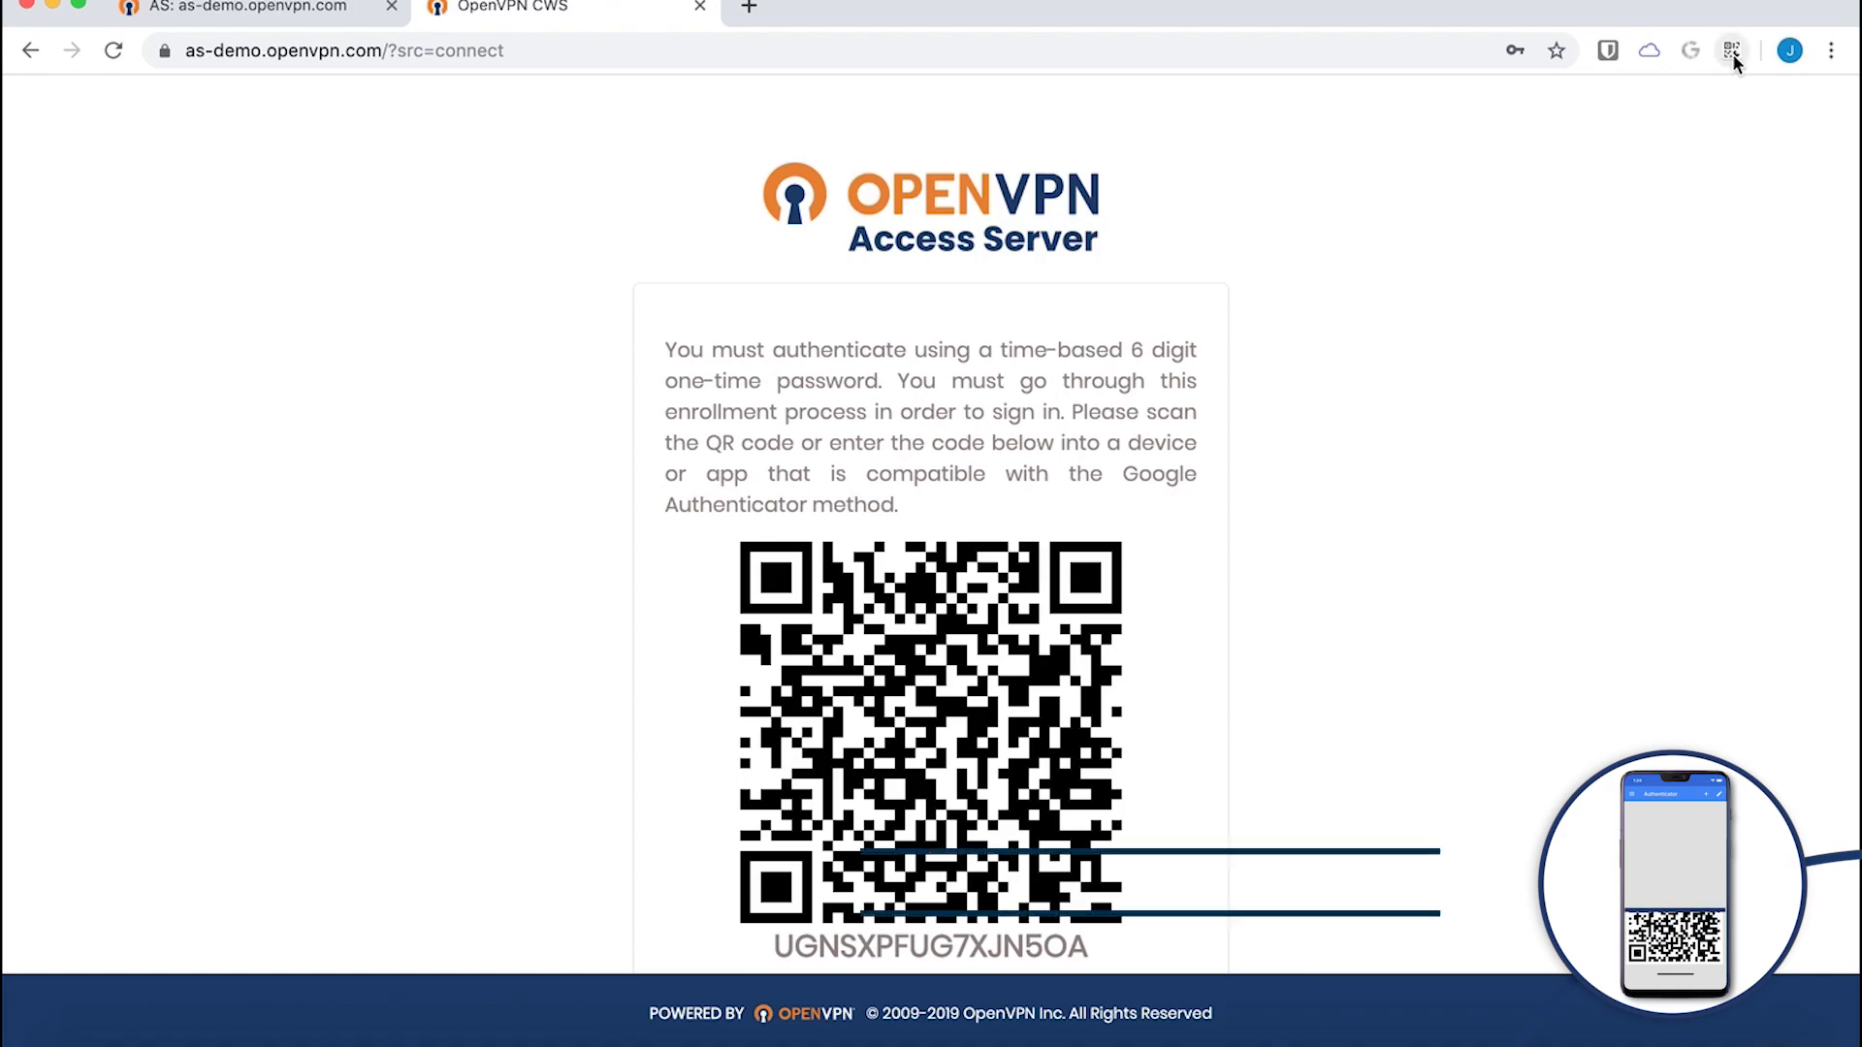
Scan the enrollment QR code into the Authenticator extension and dismiss the confirmation
left_click(1731, 49)
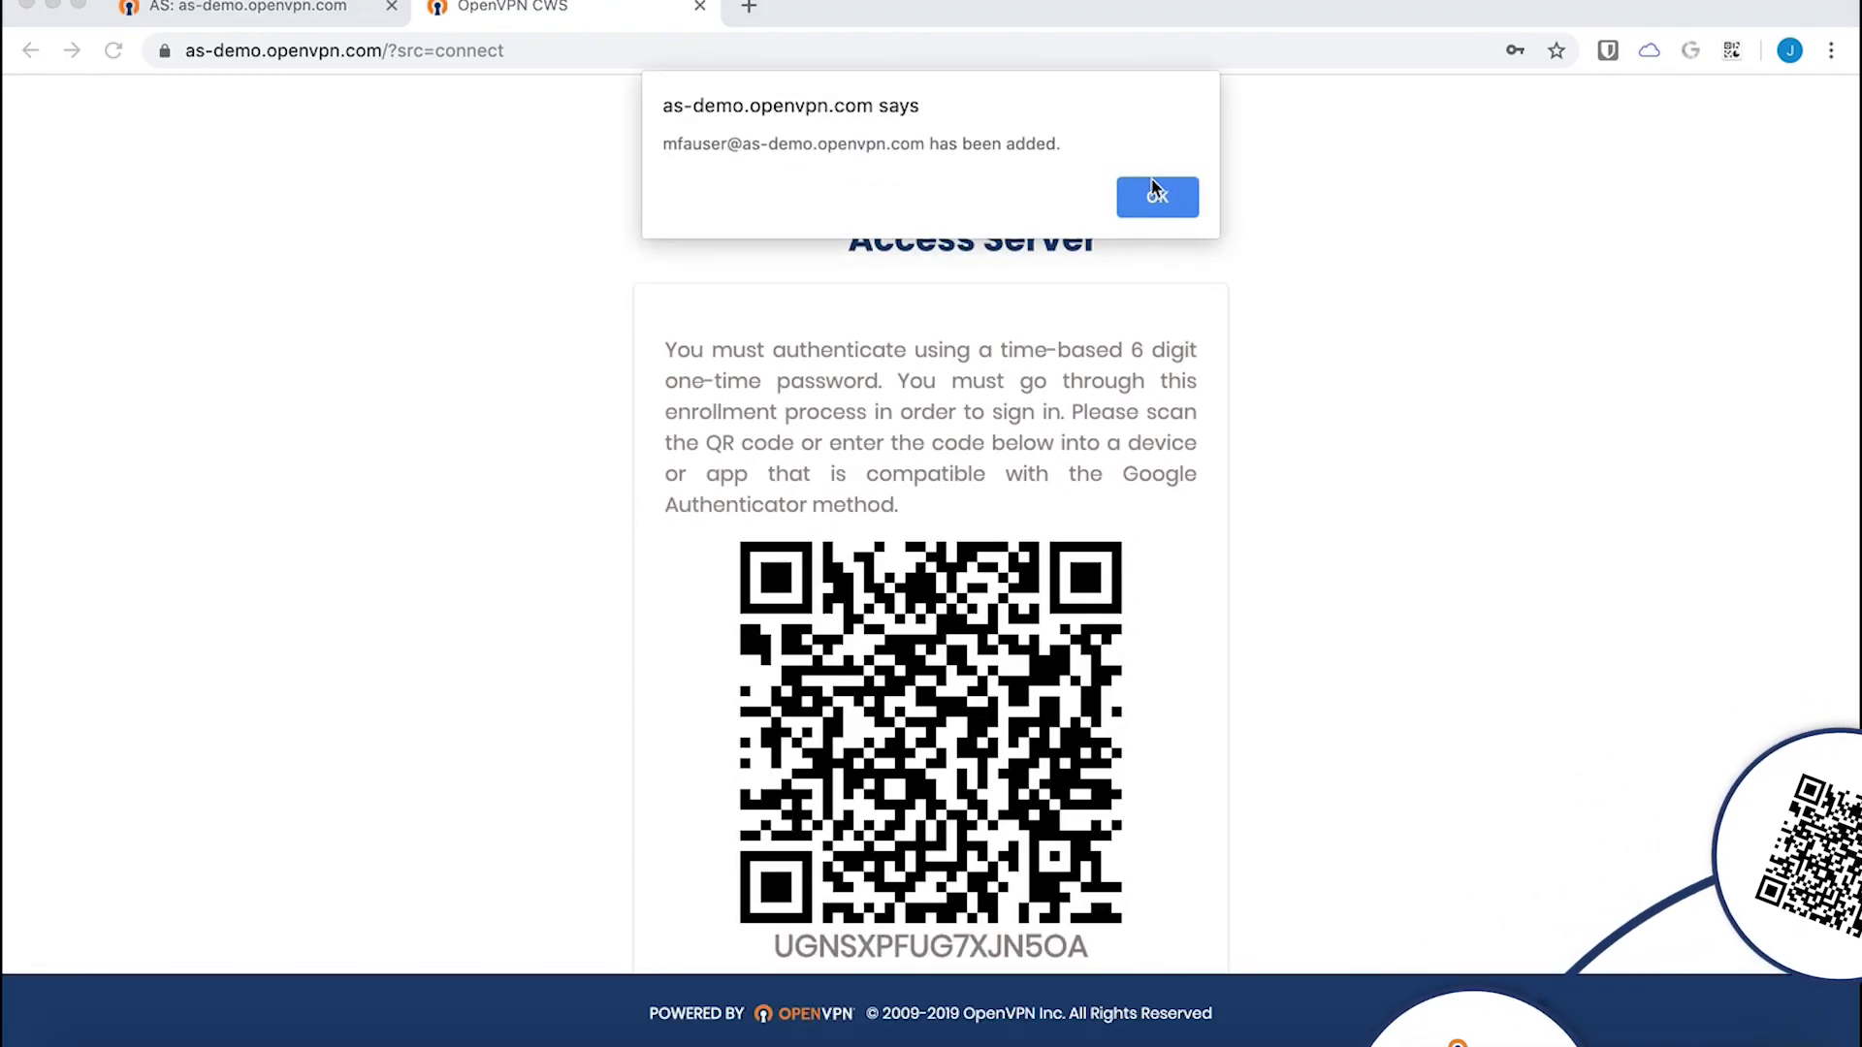
left_click(1156, 196)
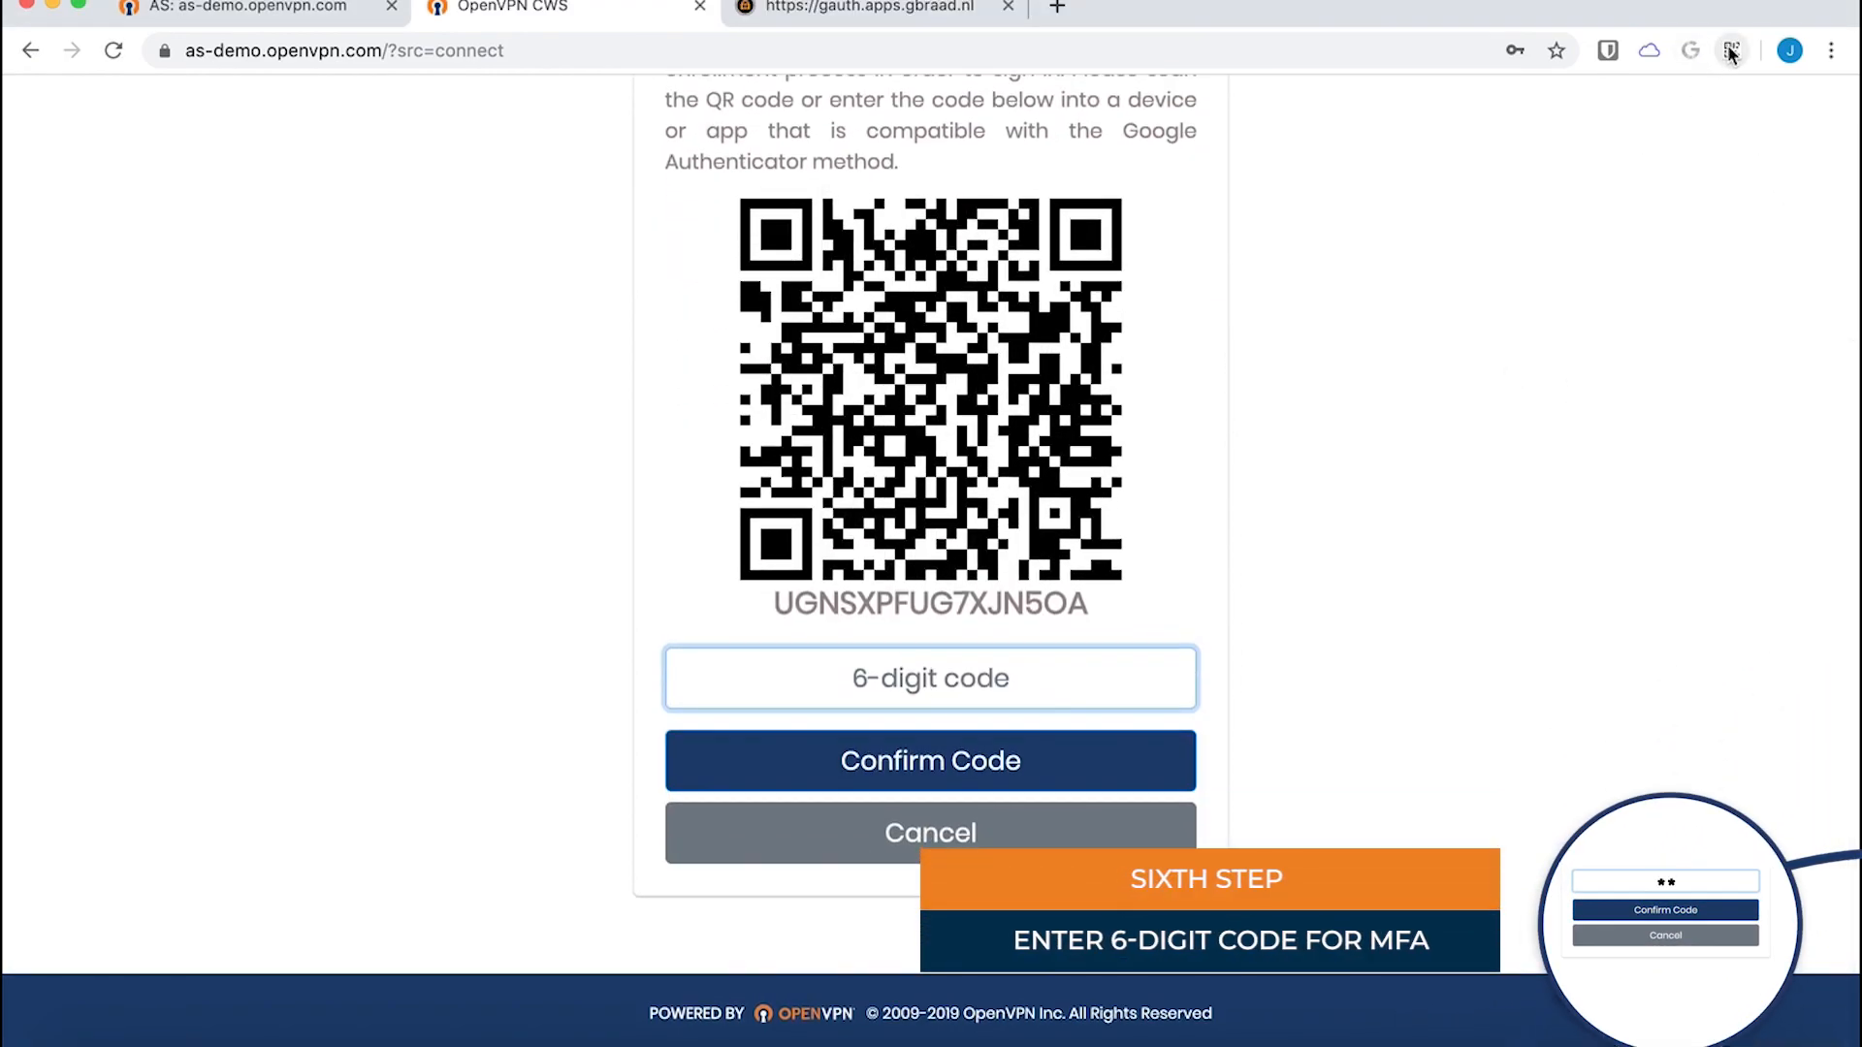
Read the one-time code from the Authenticator and submit it with Confirm Code
left_click(1730, 50)
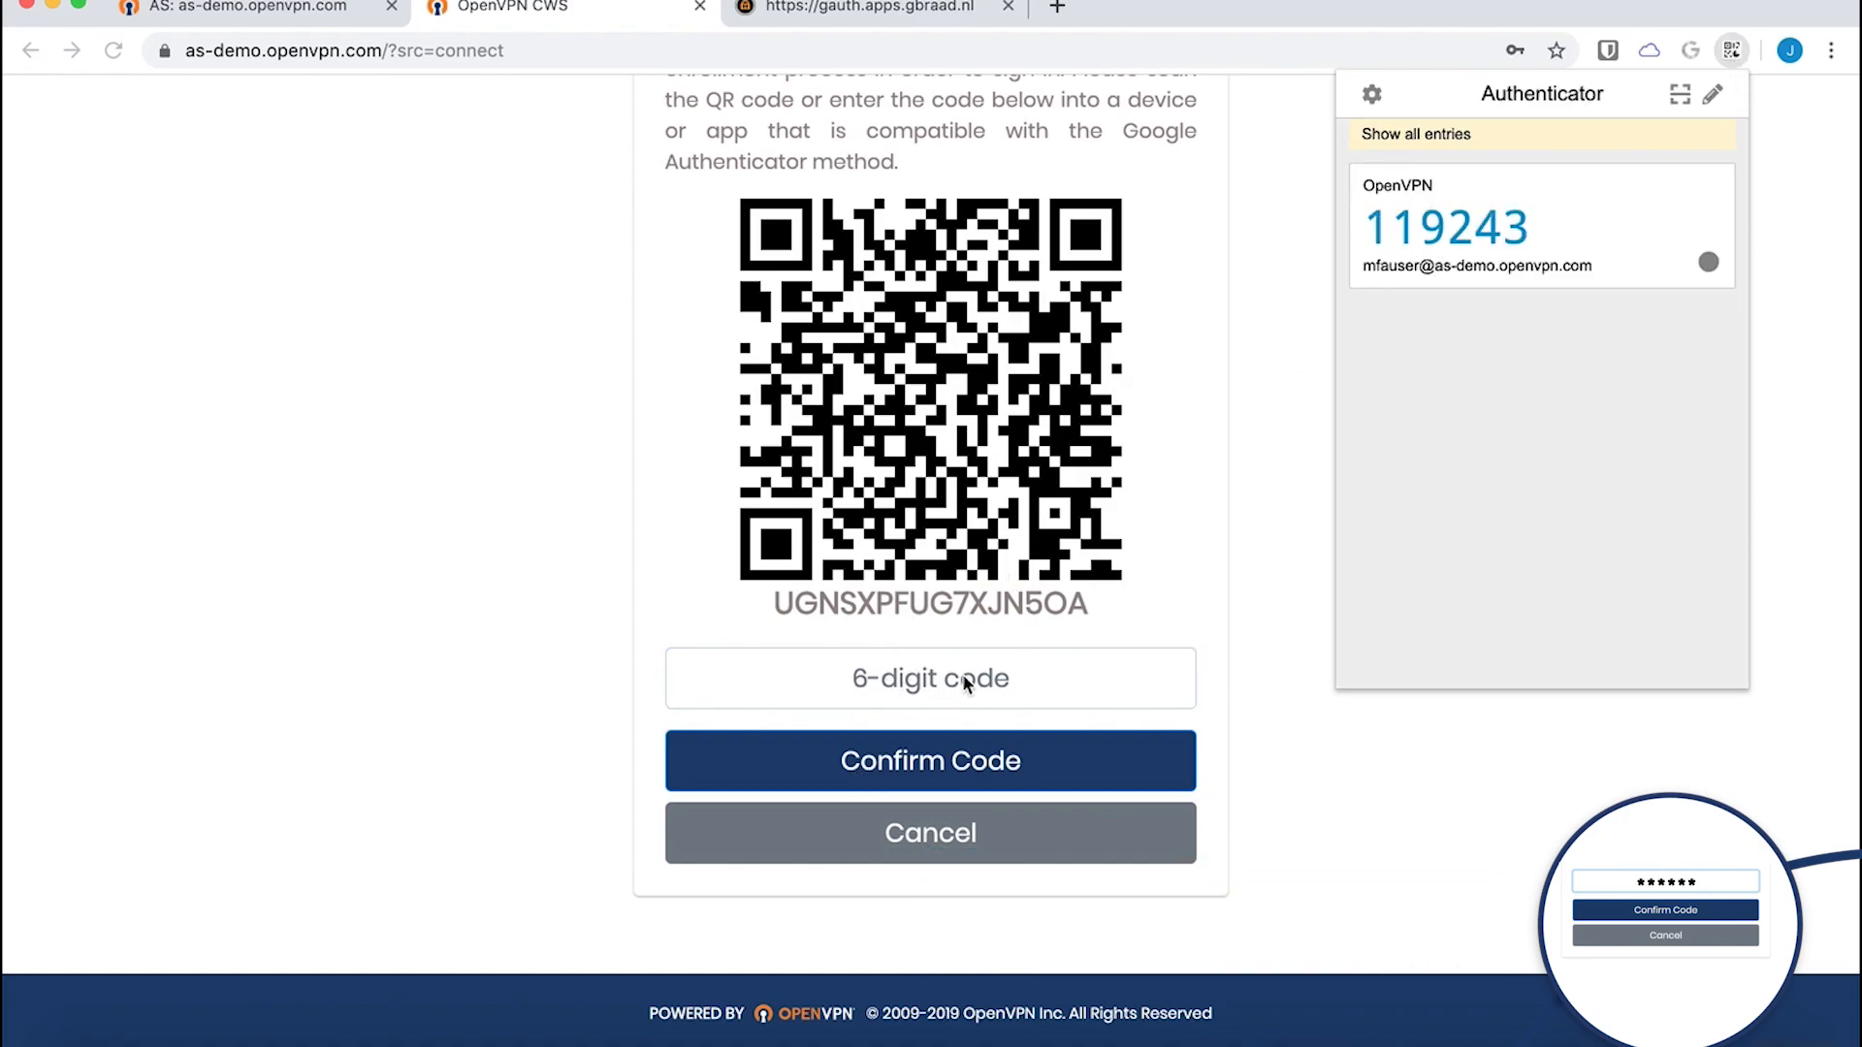
left_click(930, 678)
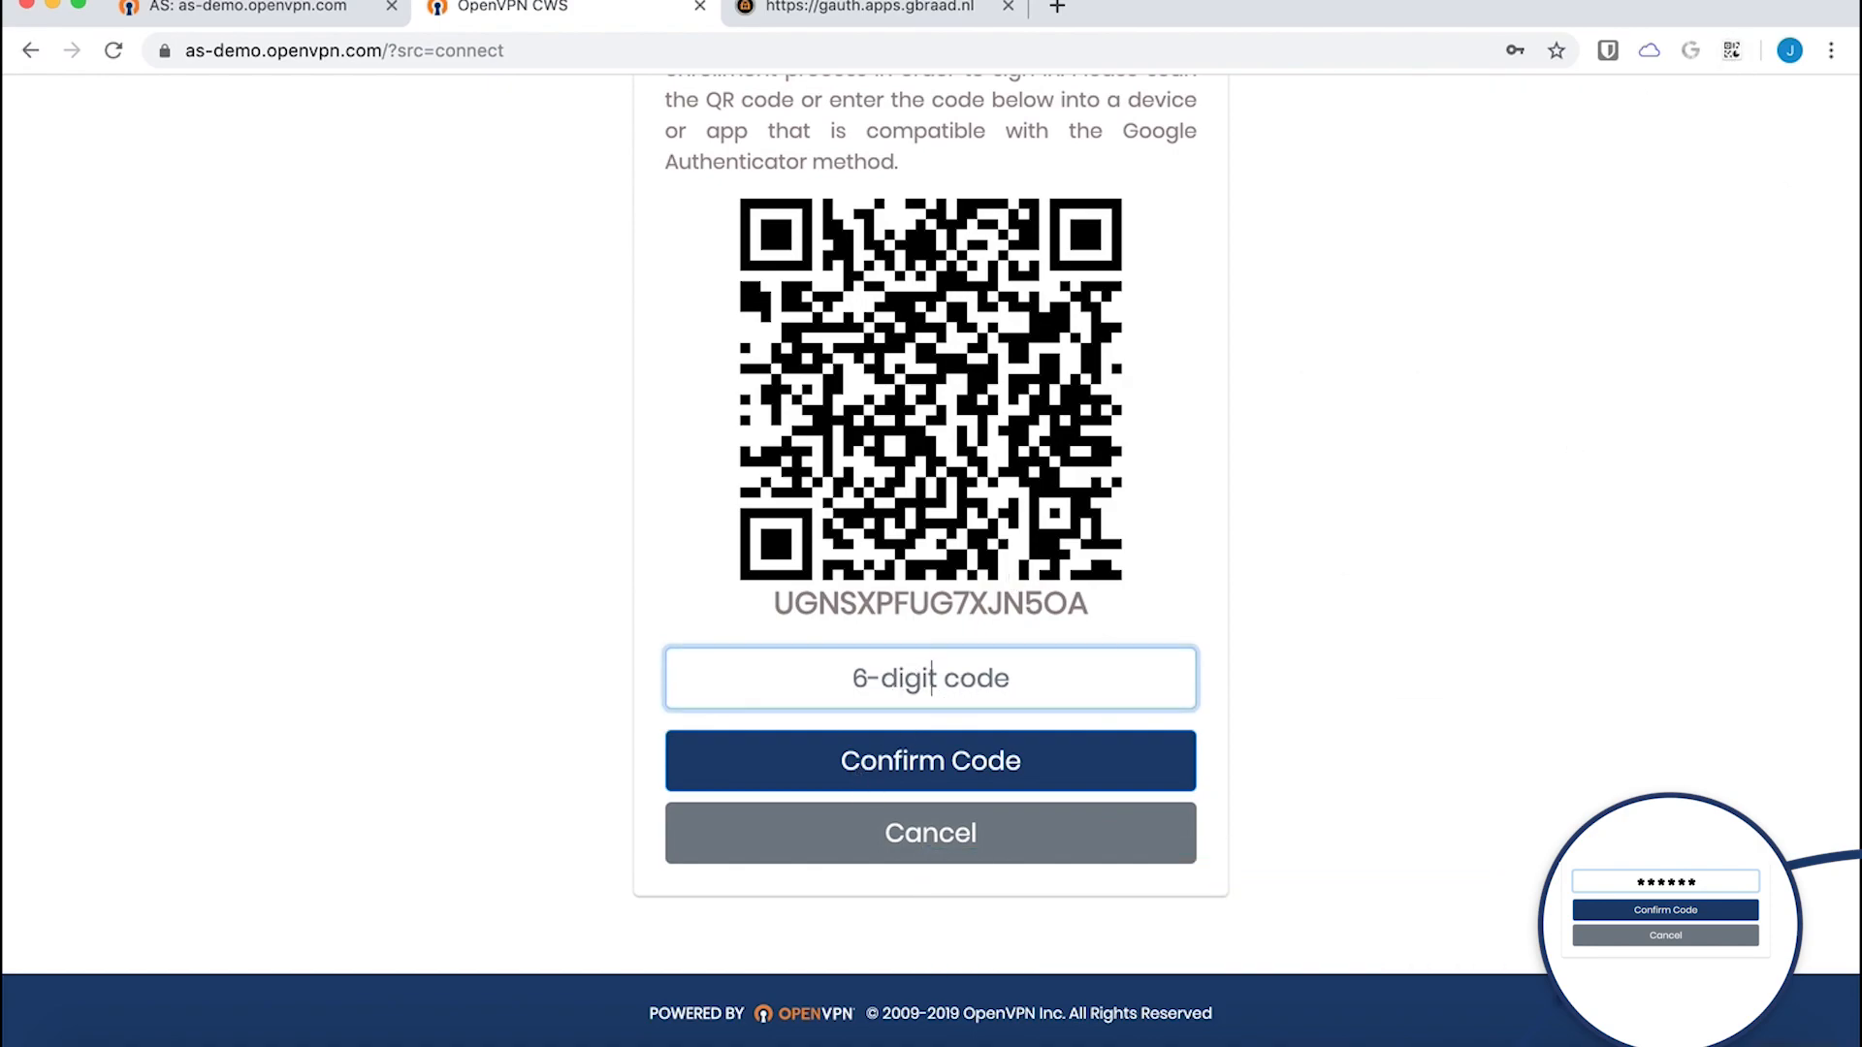
left_click(1731, 49)
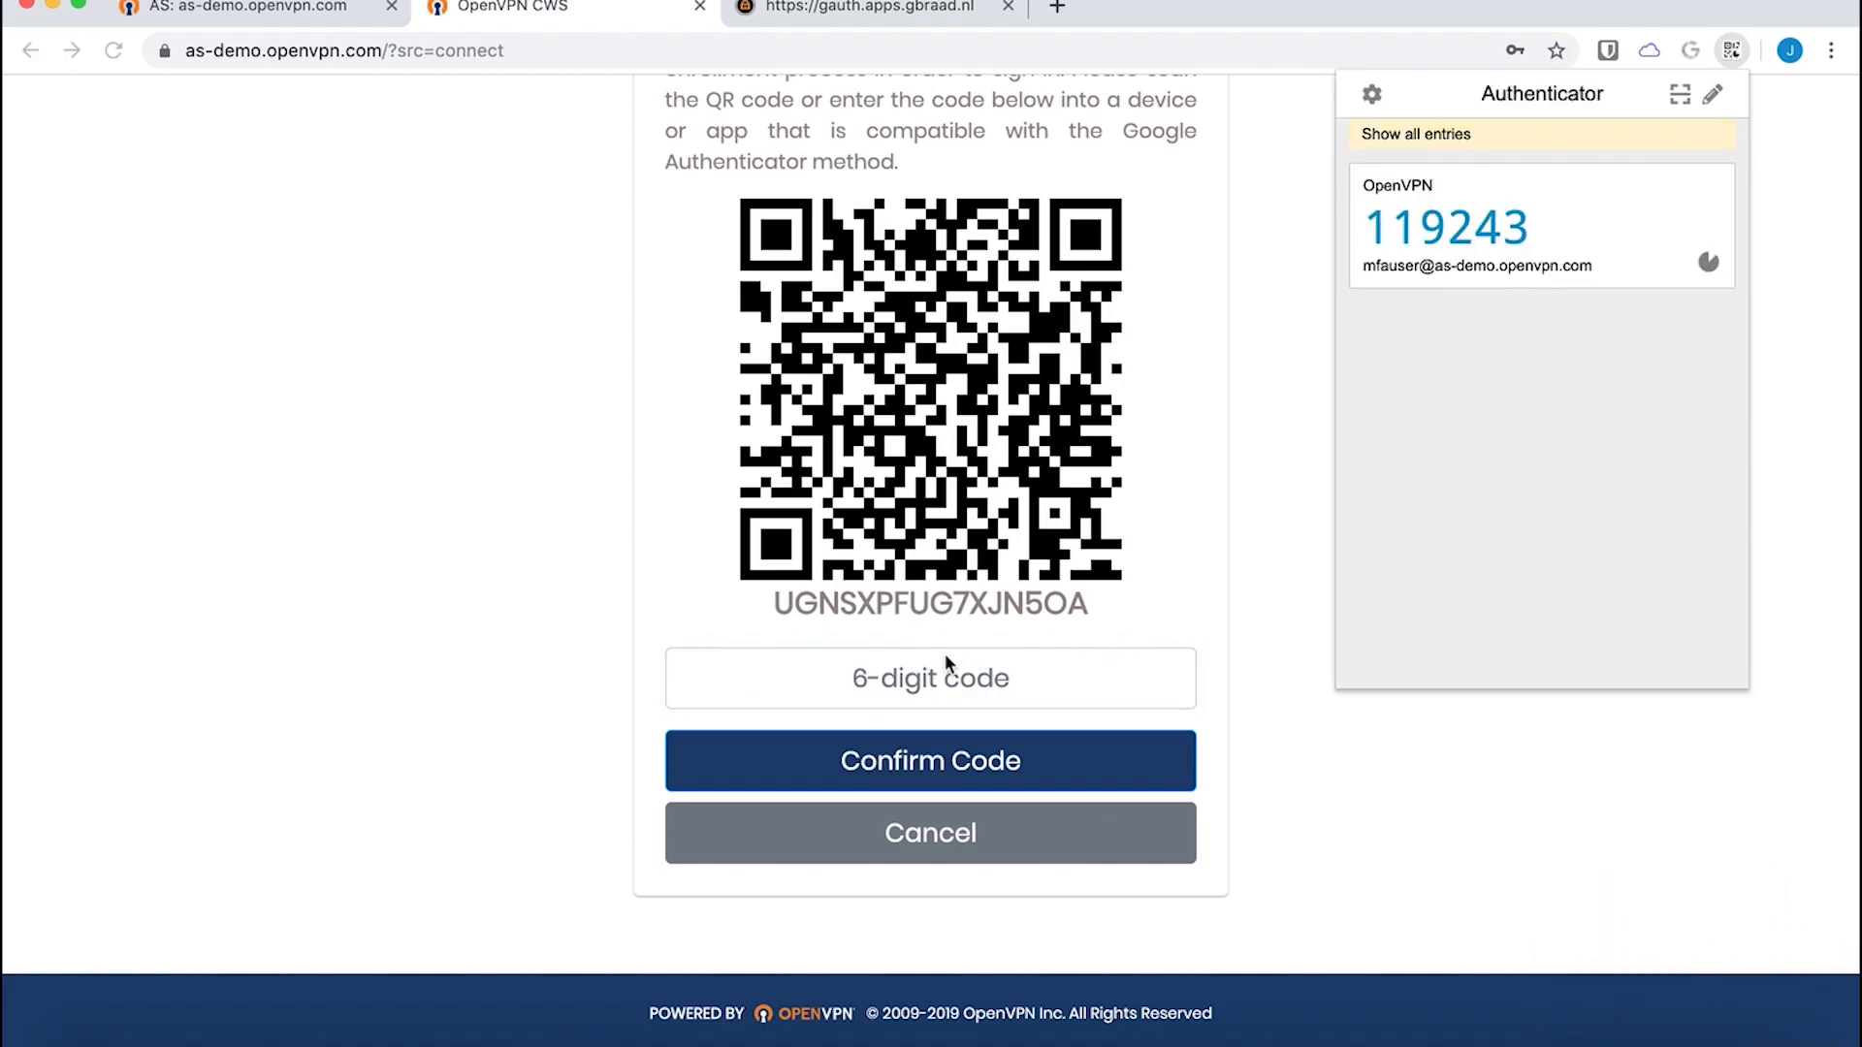
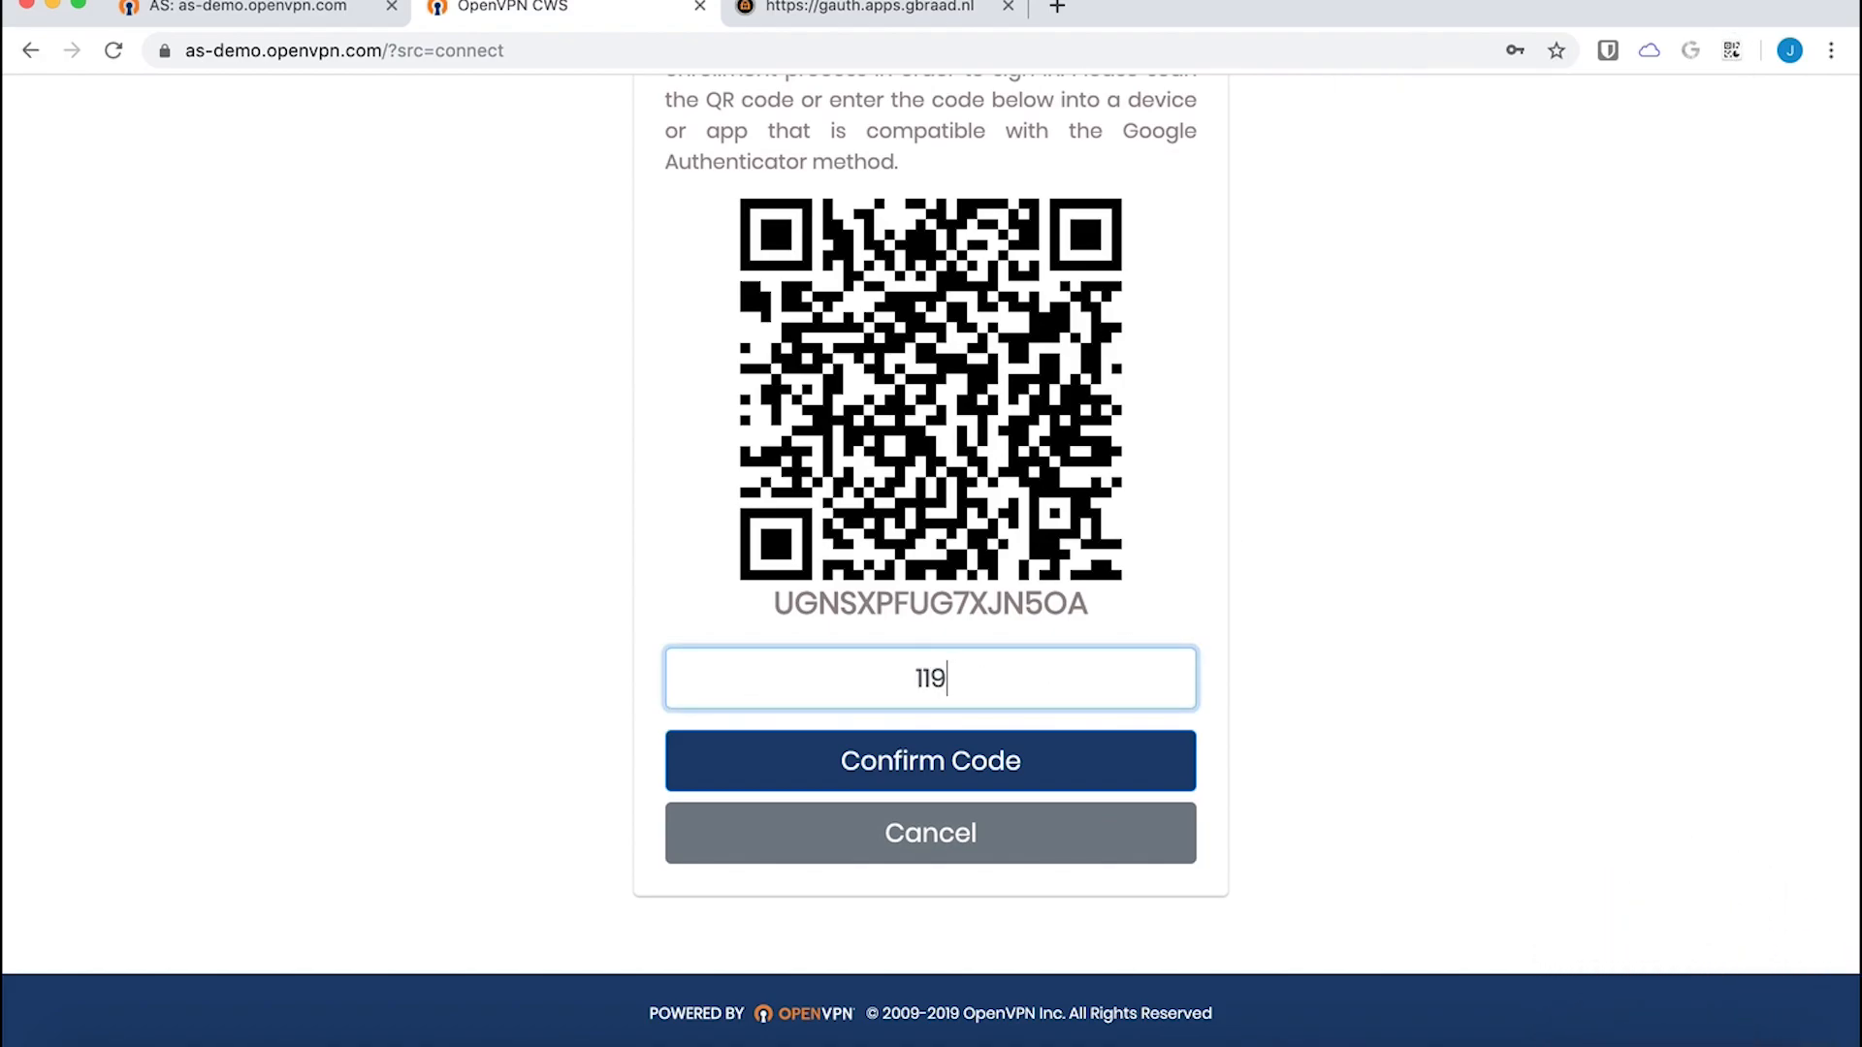
left_click(930, 761)
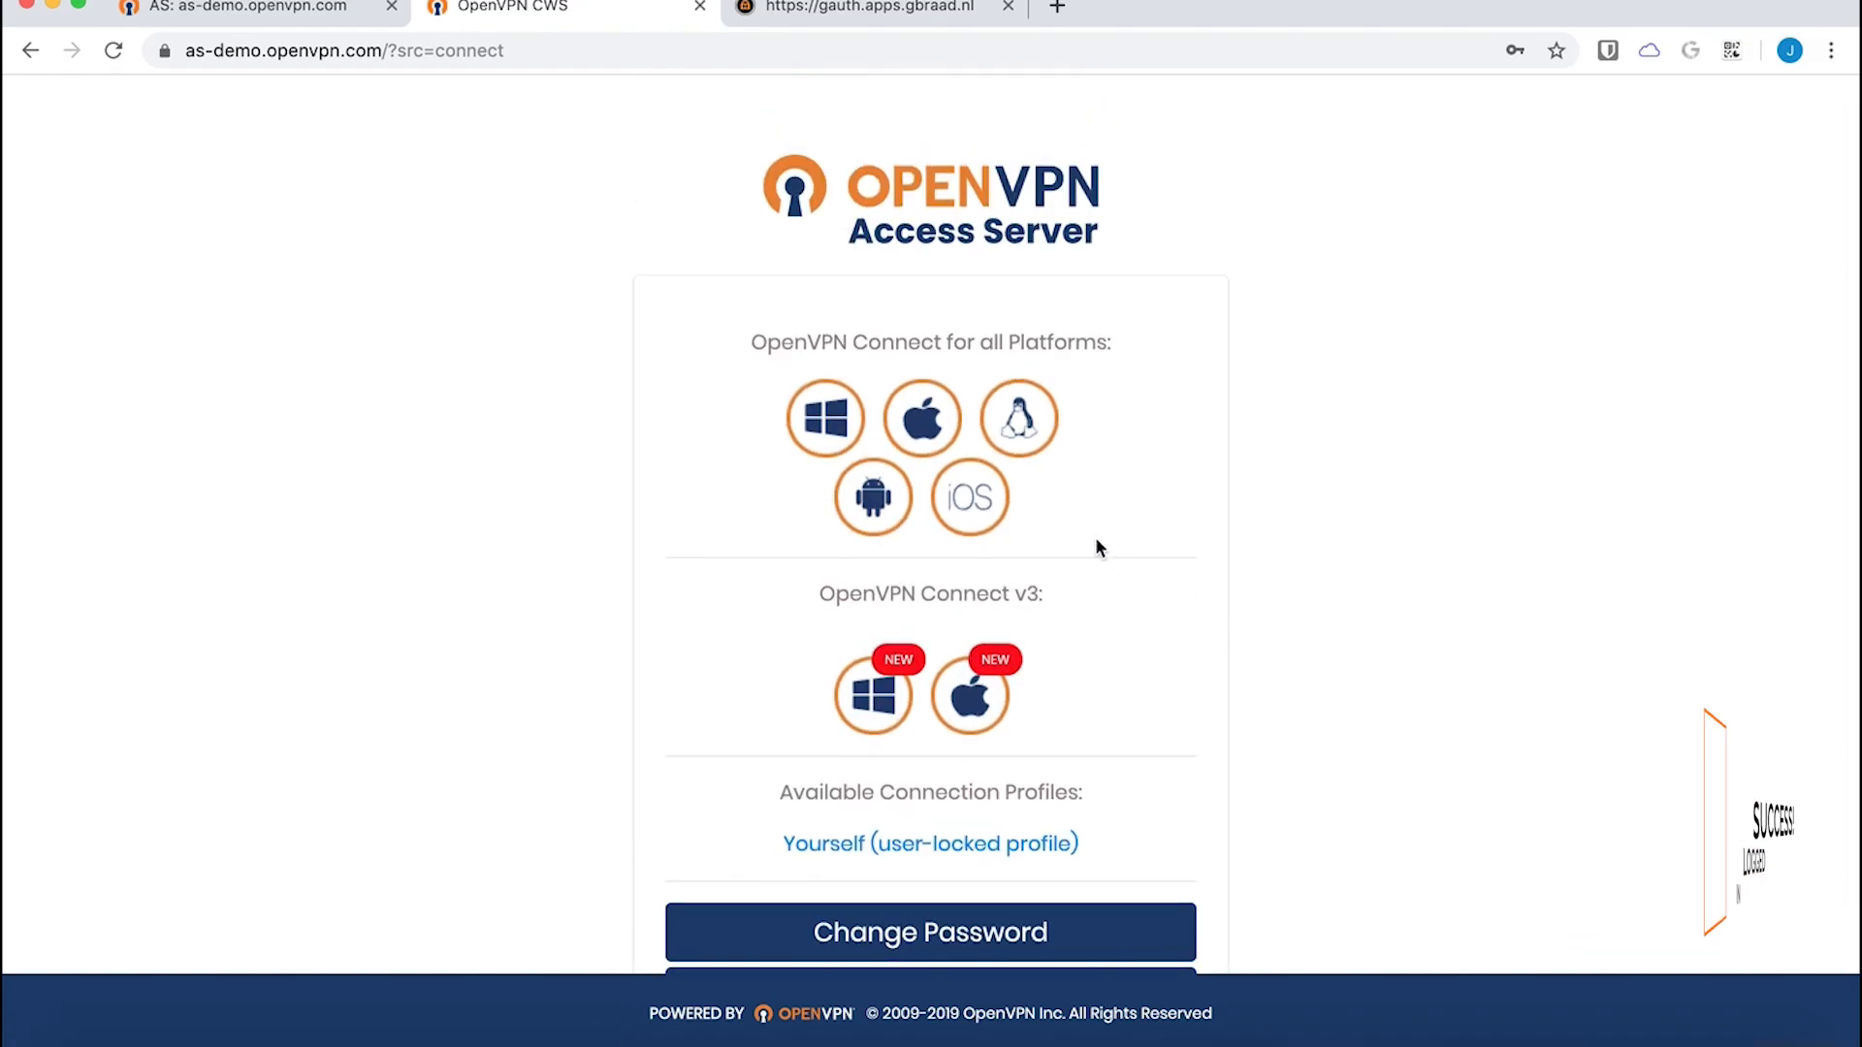
mouse_move(1263, 411)
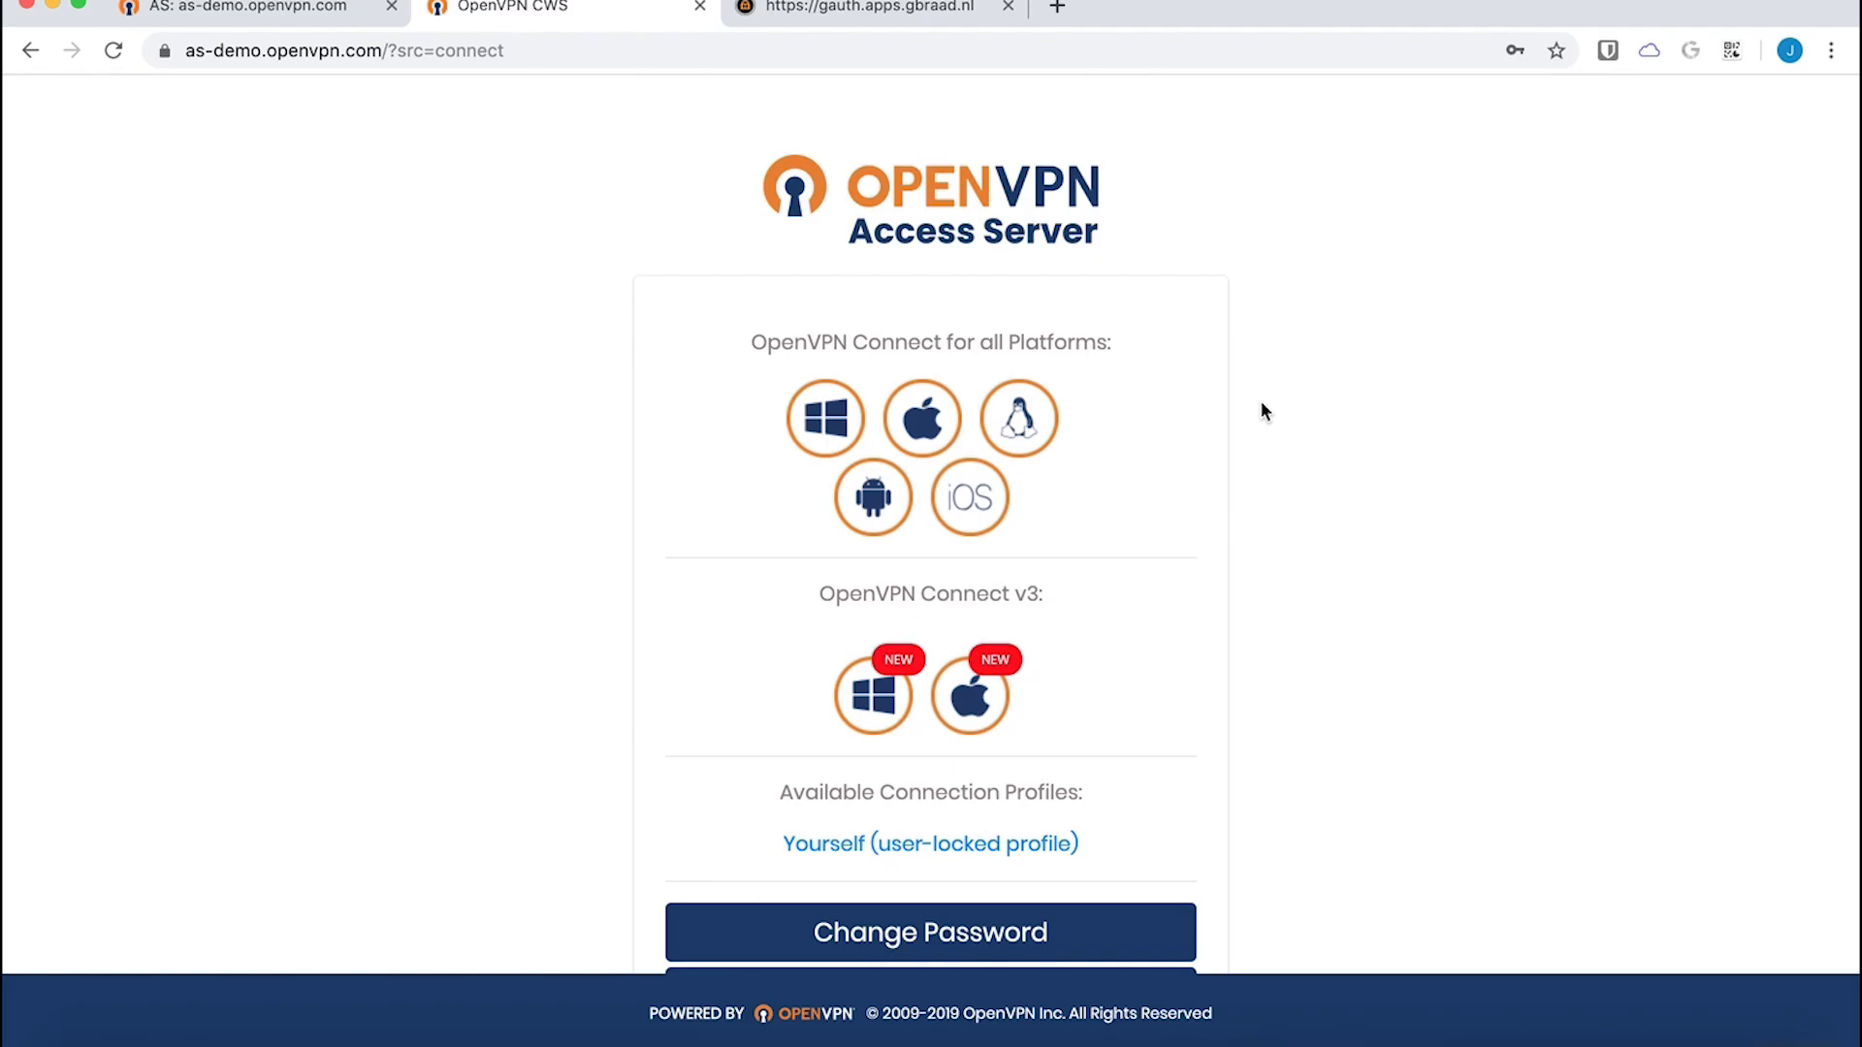
mouse_move(1168, 590)
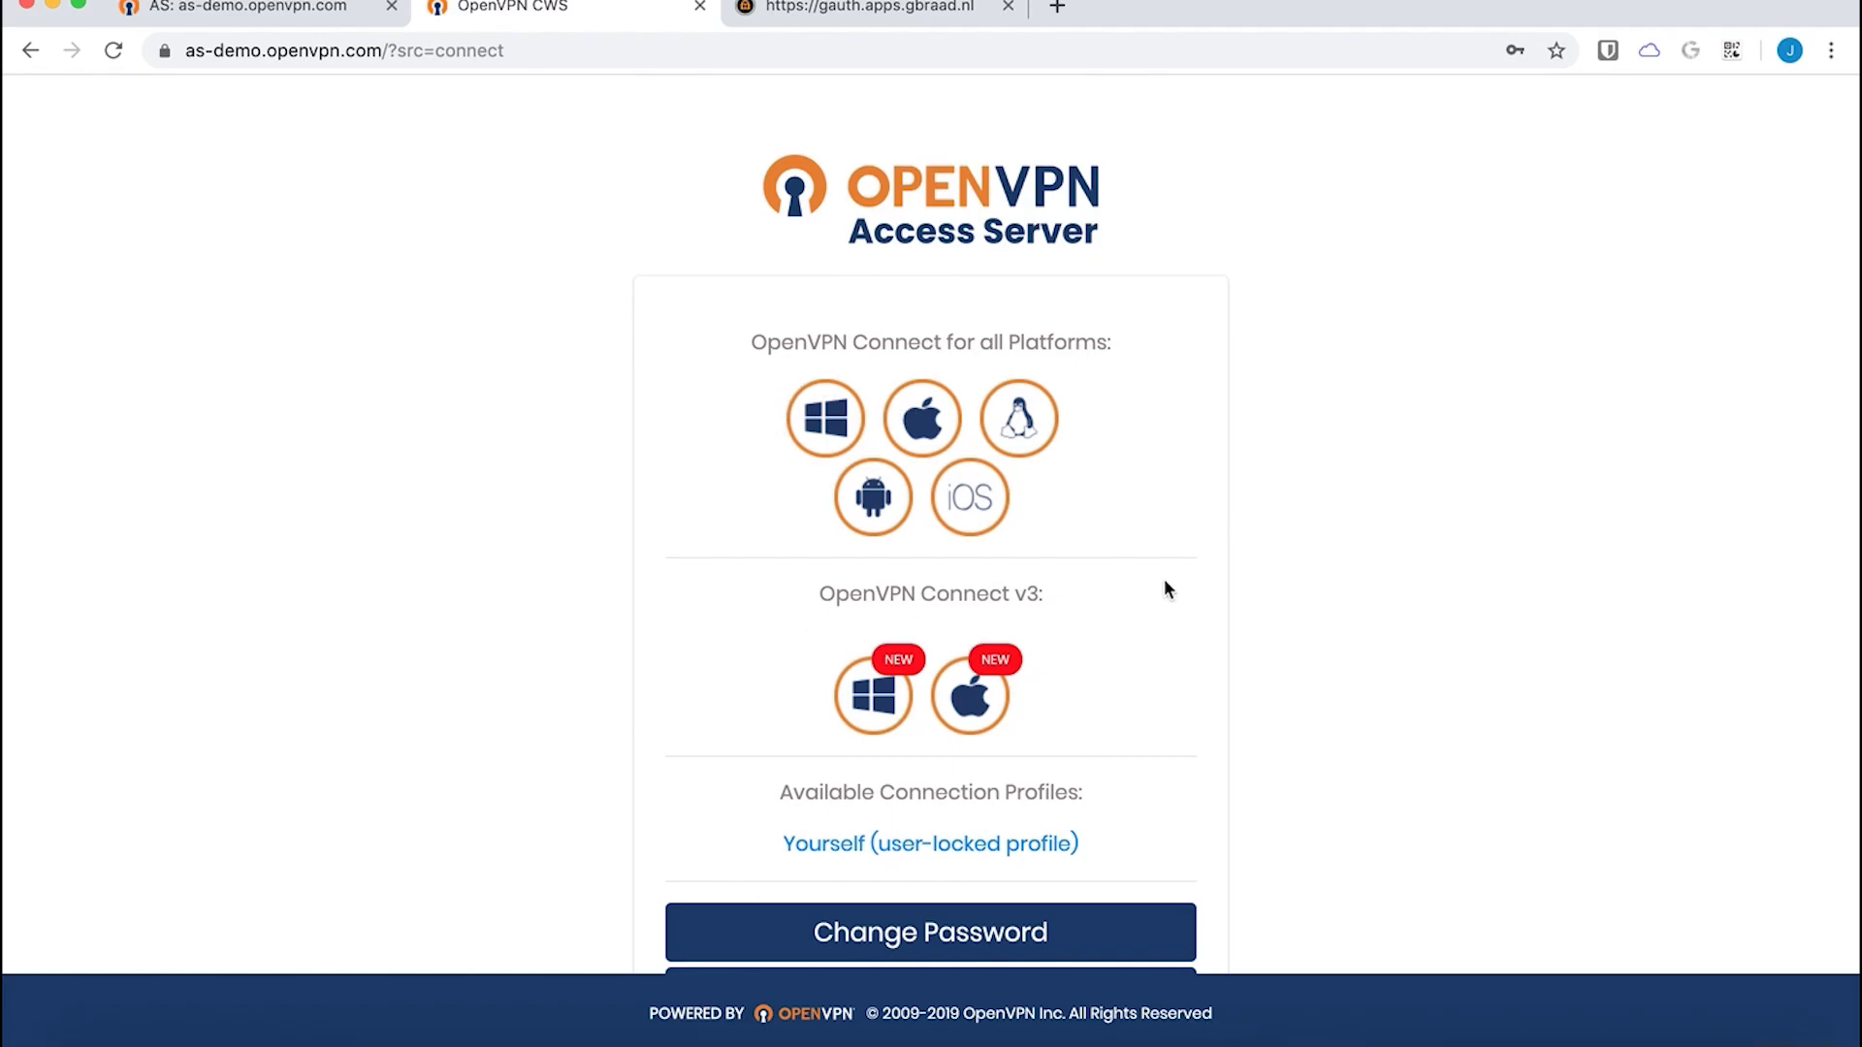
Scroll the client portal down to the Change Password option
scroll("down", 3)
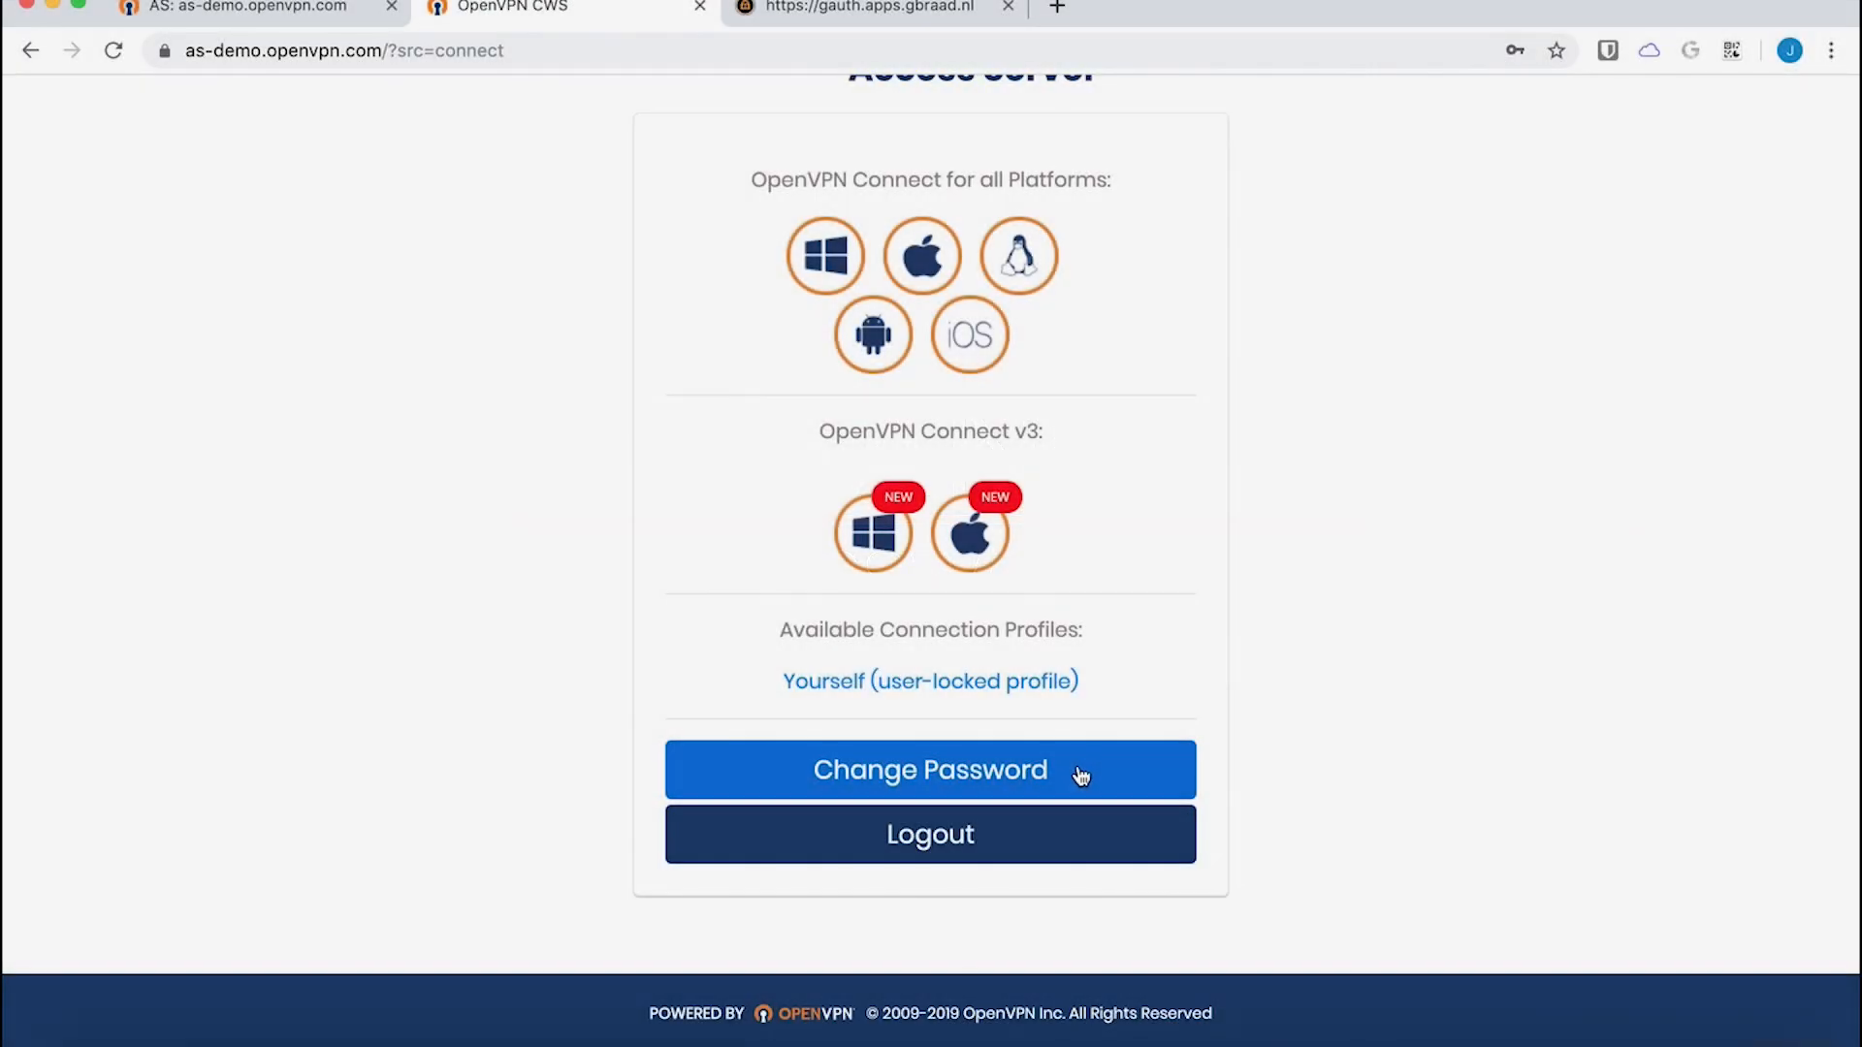
left_click(930, 769)
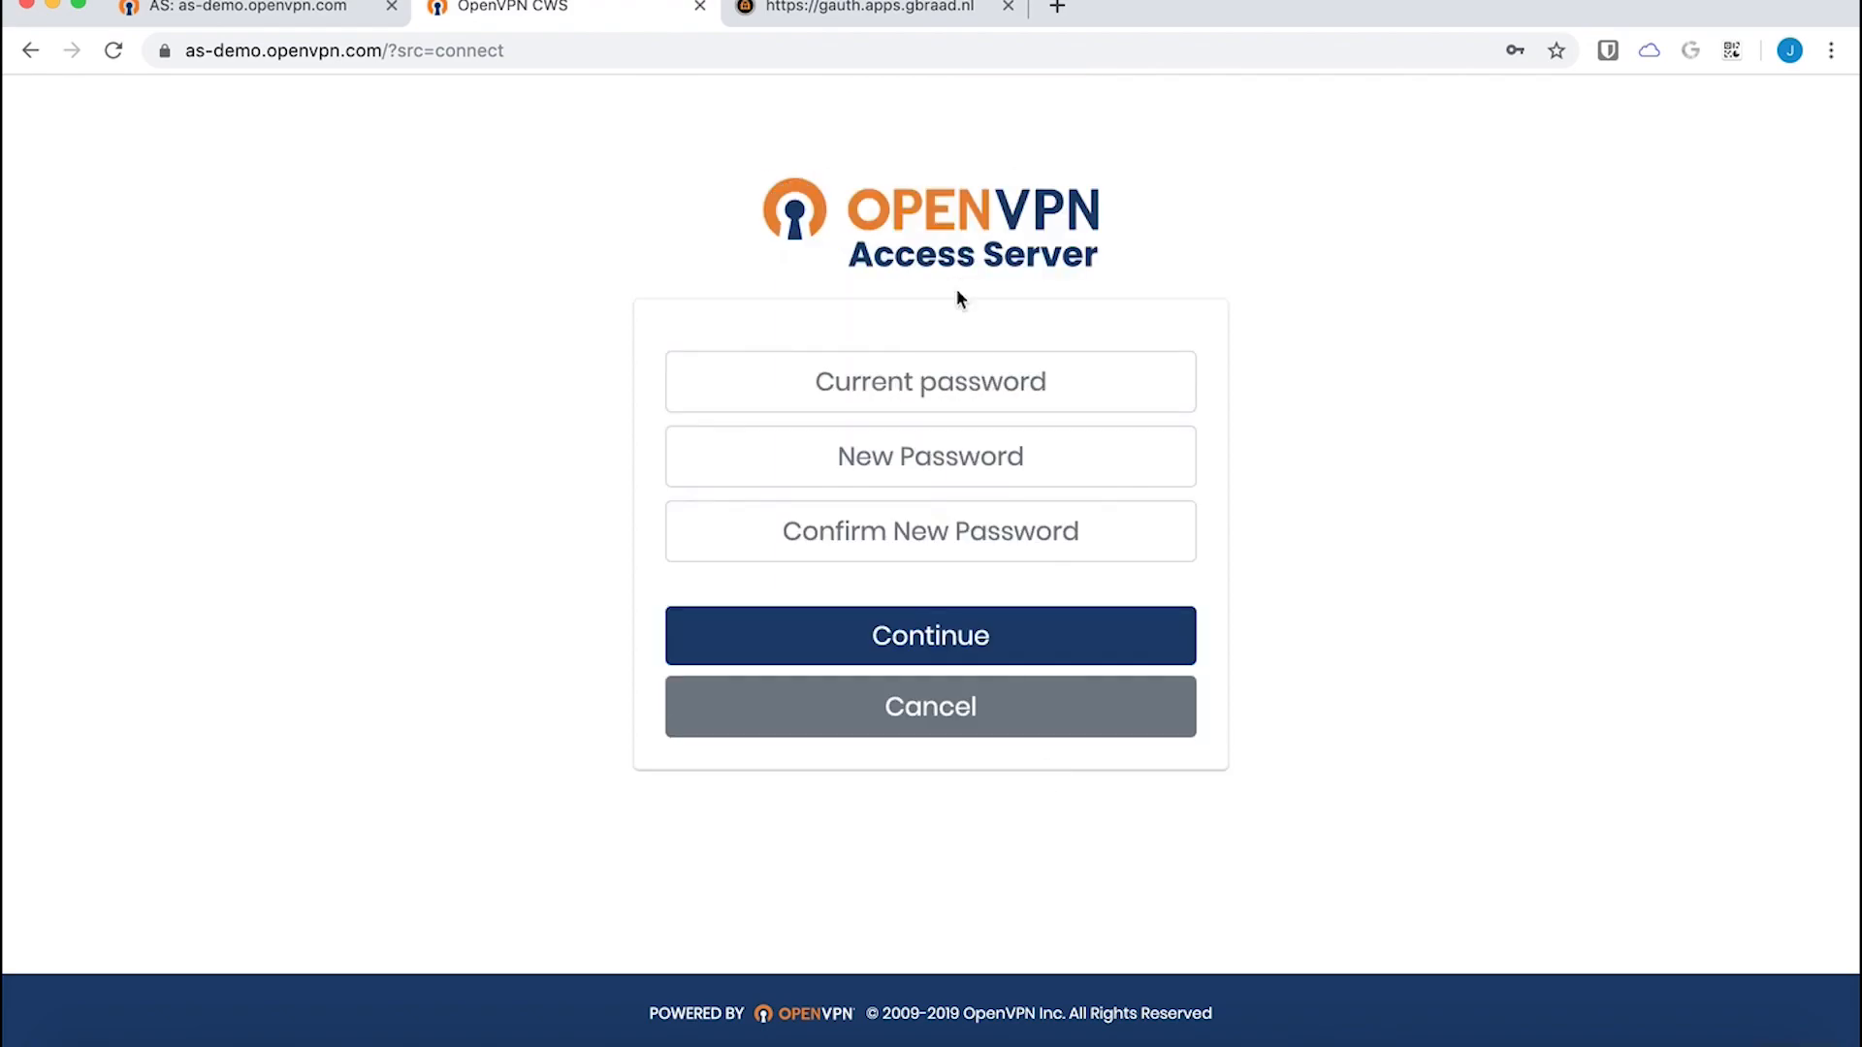
type("**")
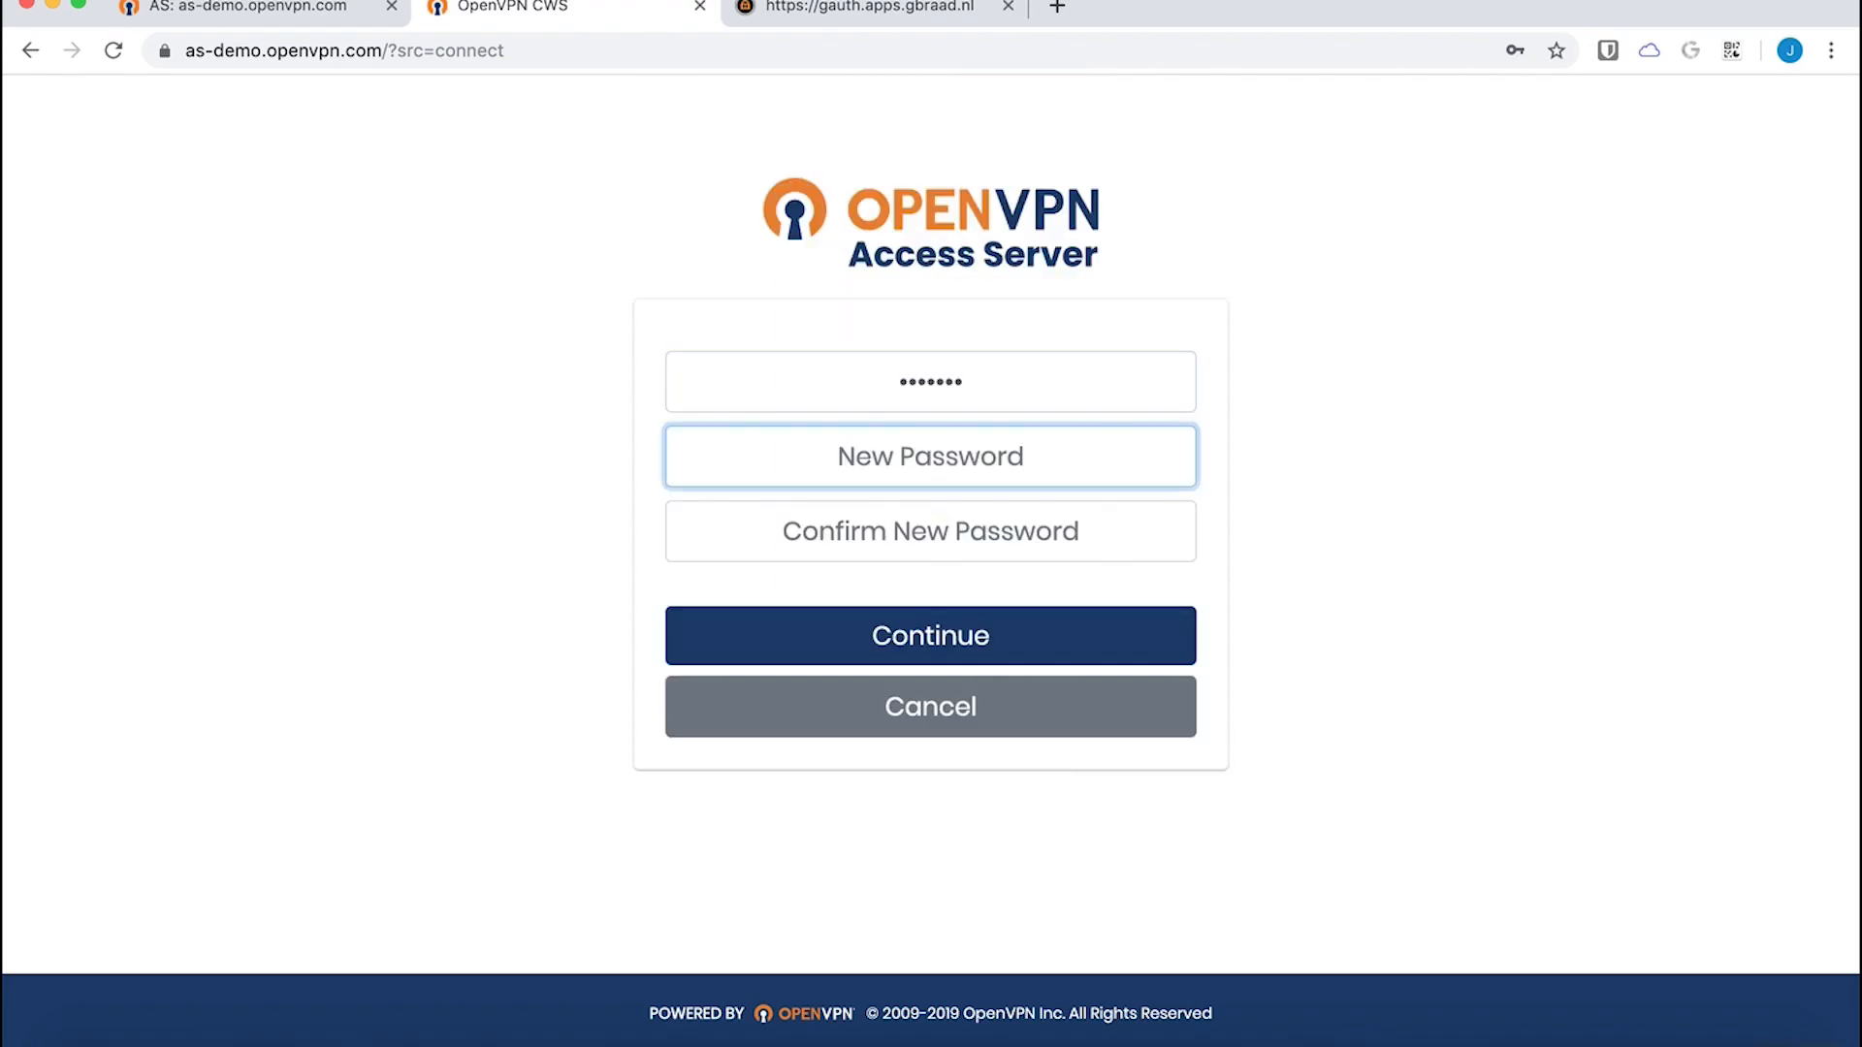
type("password")
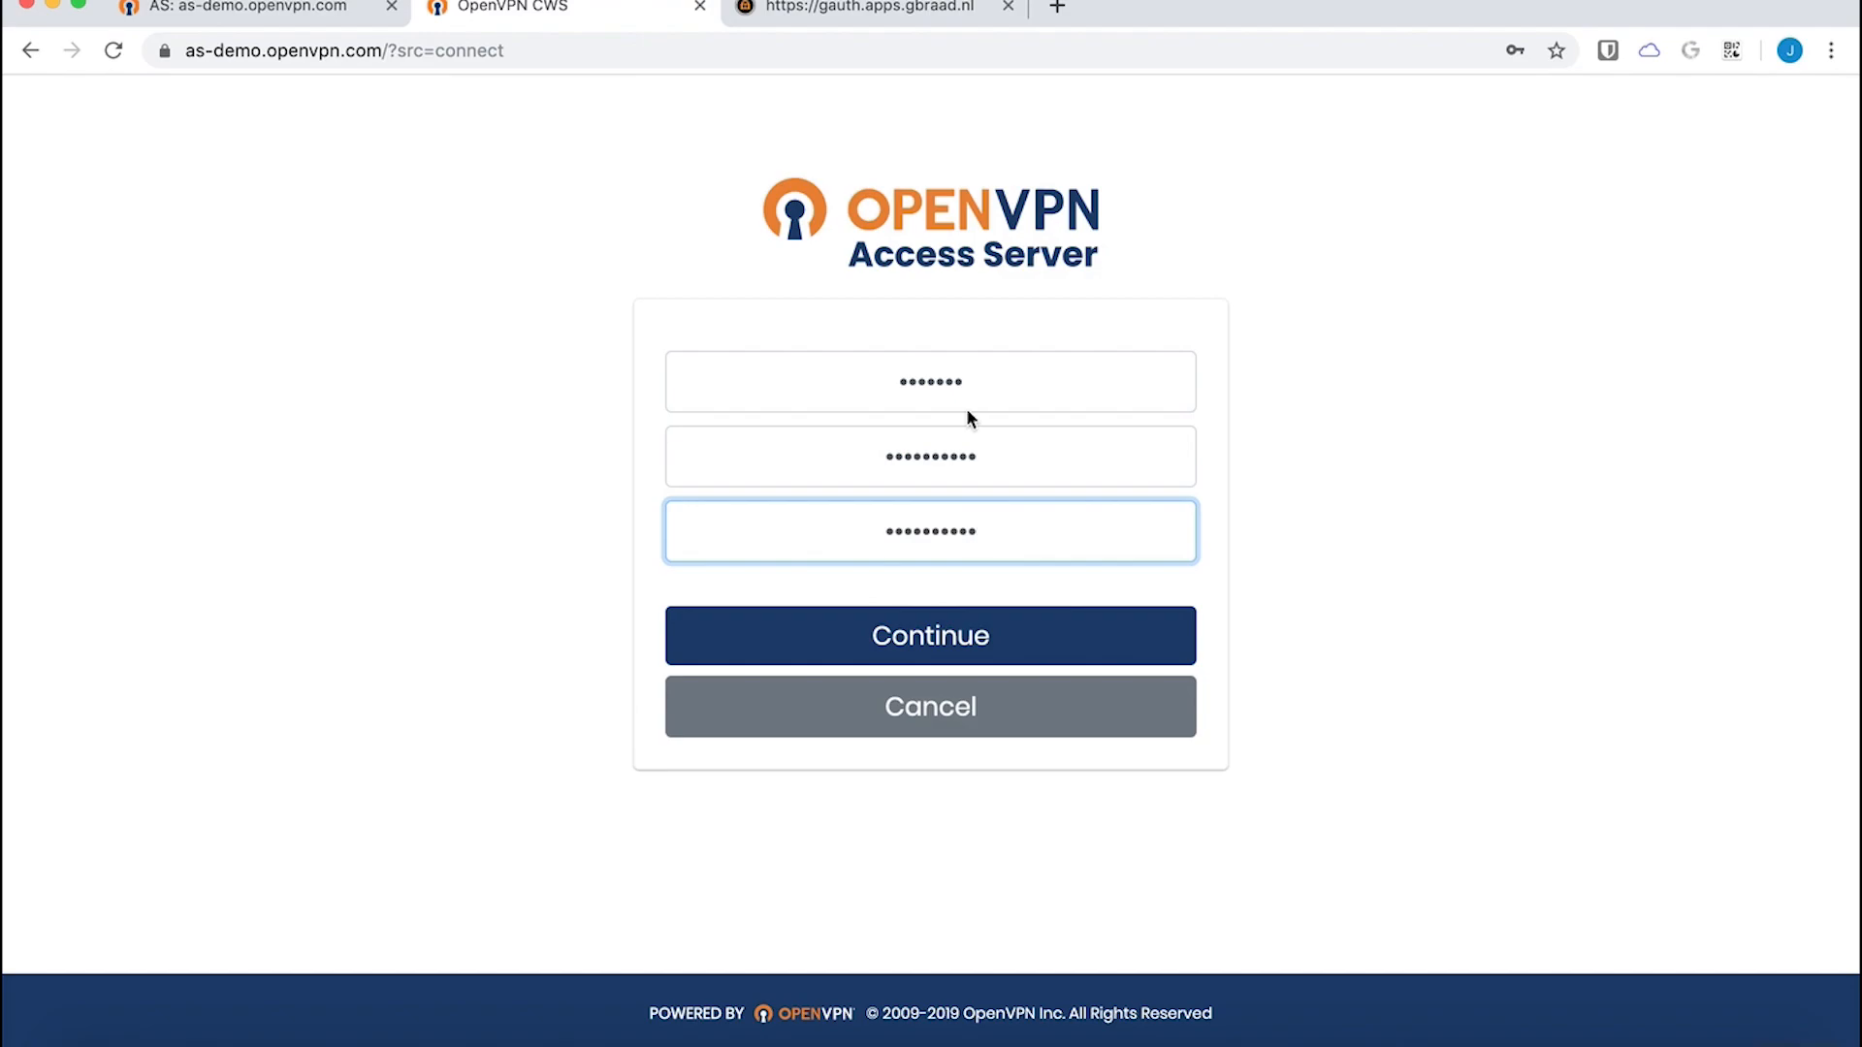
left_click(930, 634)
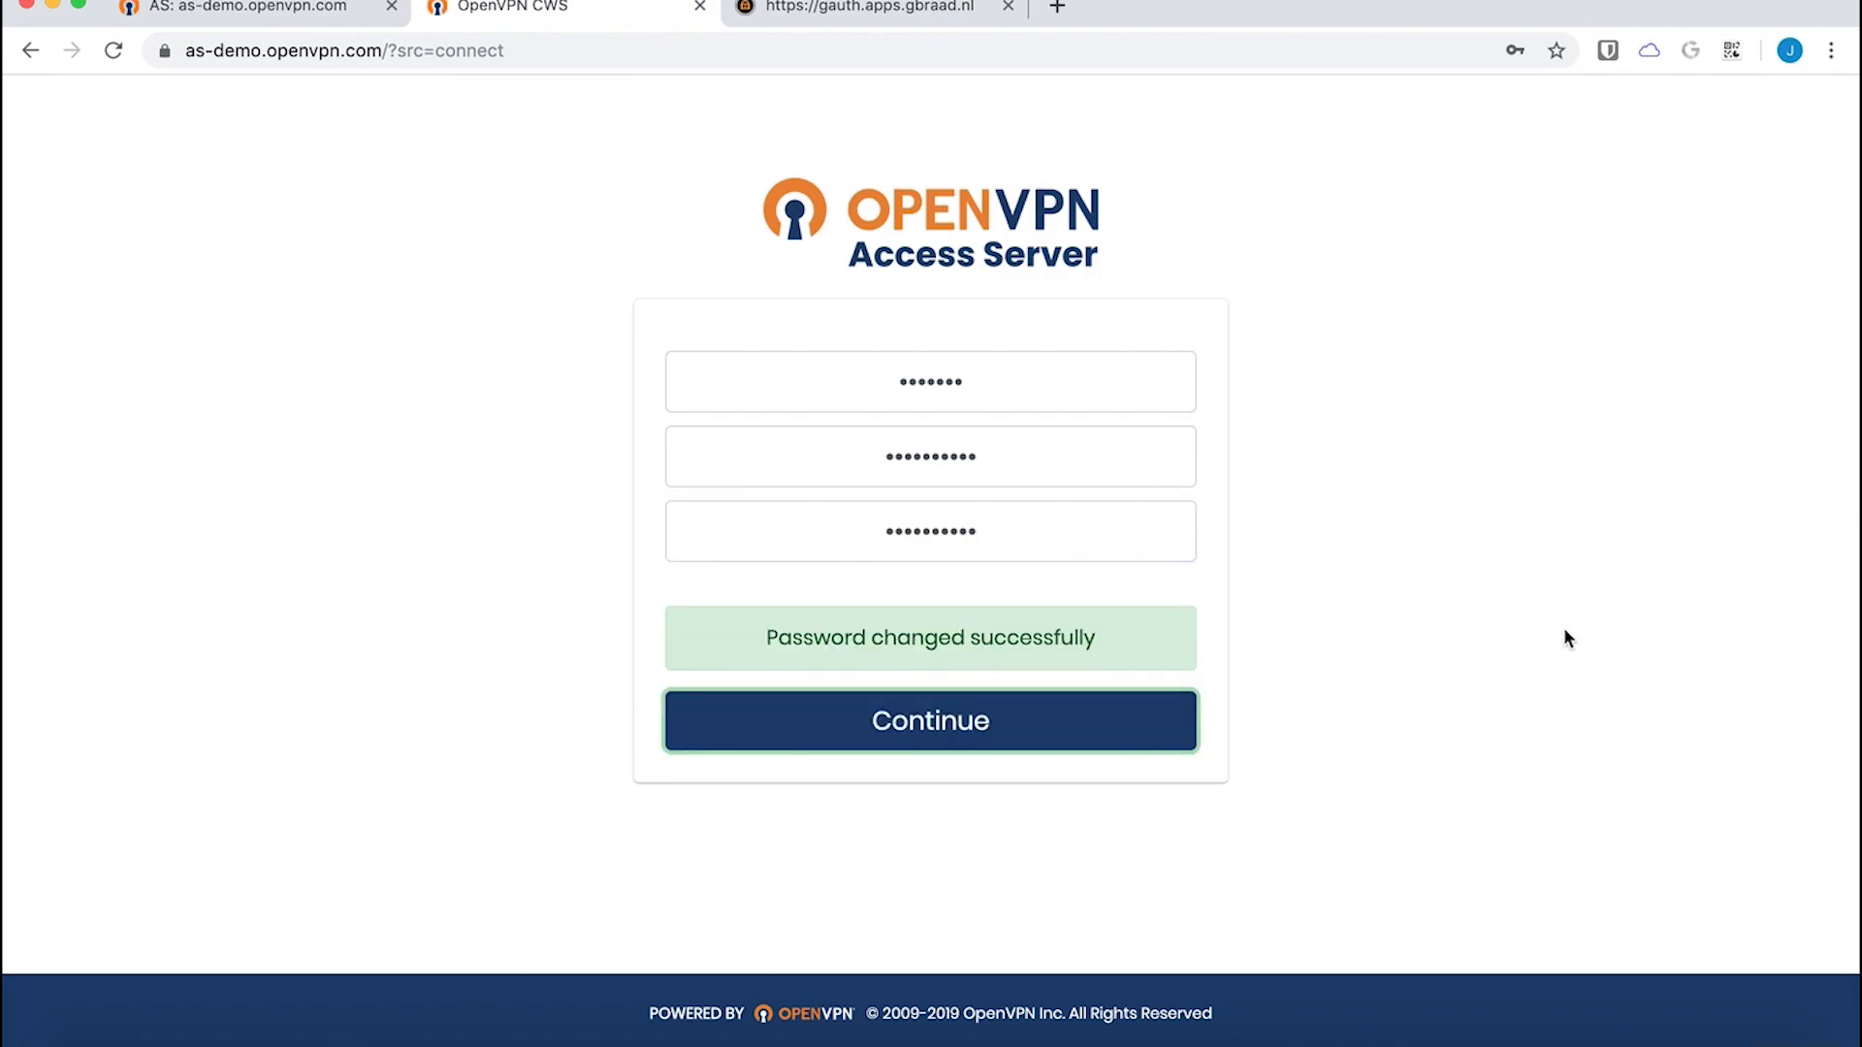